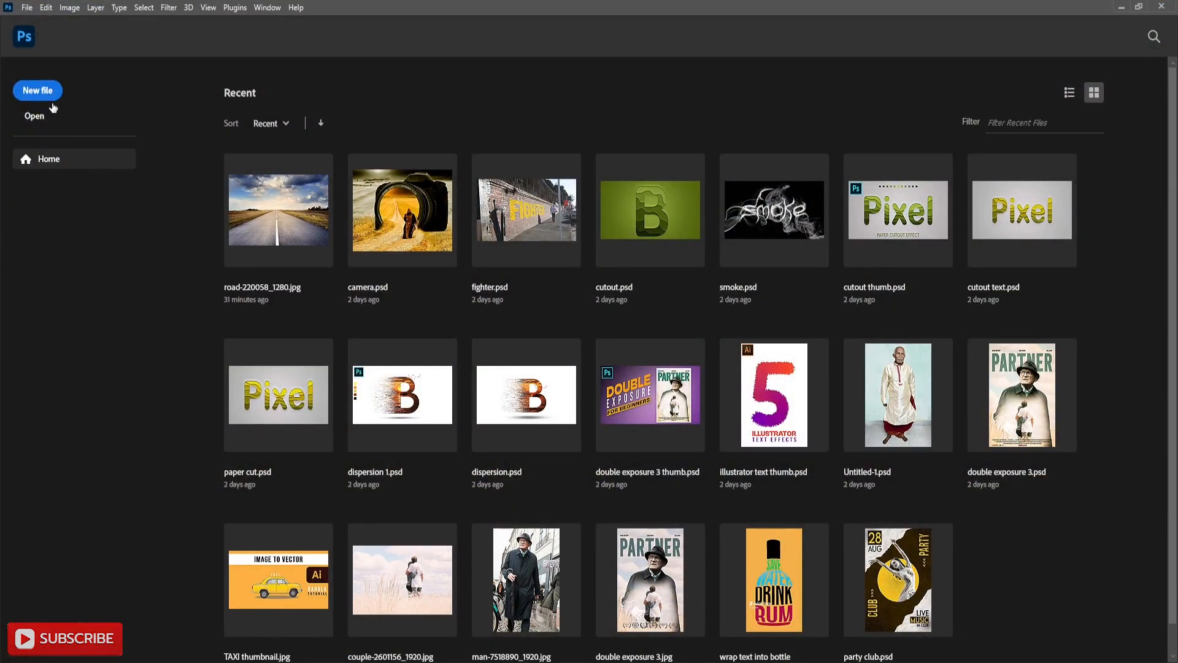
Create a new 8×12 in, 300 ppi document with a white background.
left_click(37, 89)
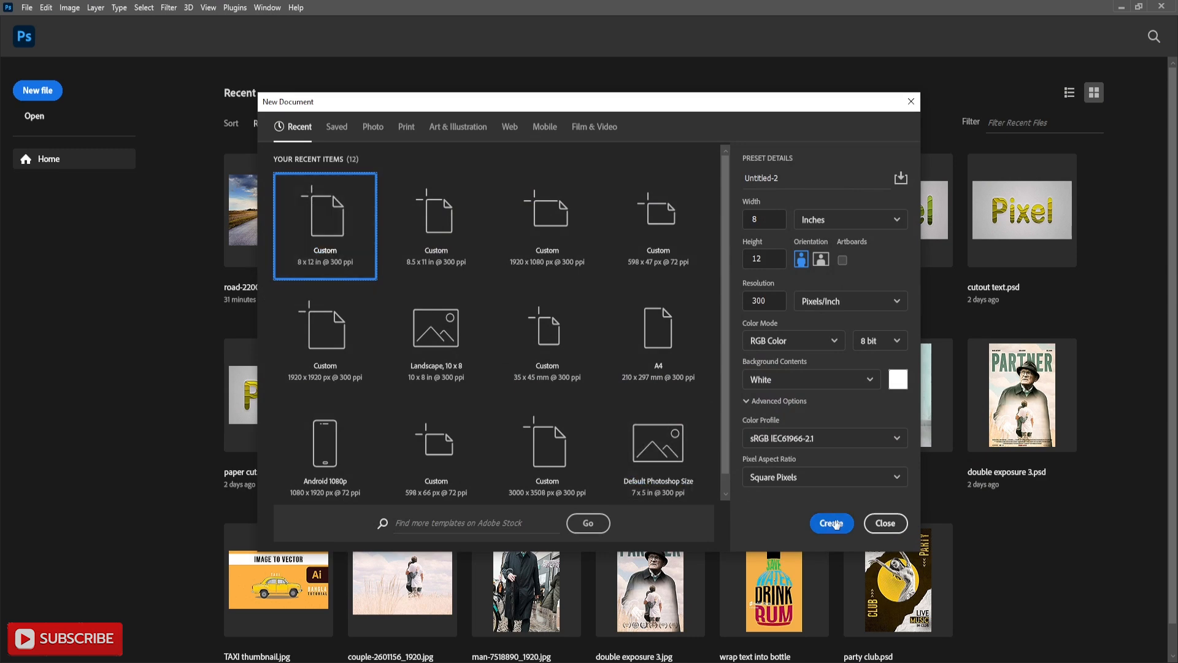
left_click(831, 523)
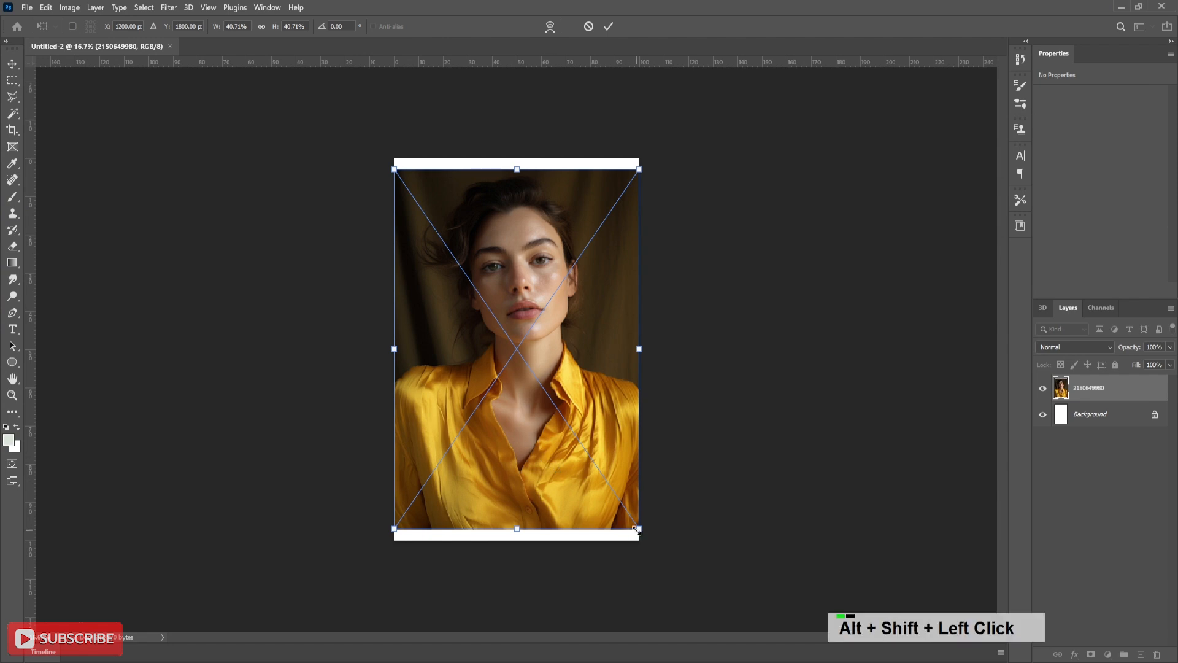
Scale the placed portrait proportionally until it covers the whole canvas.
left_click_drag(638, 531, 655, 554)
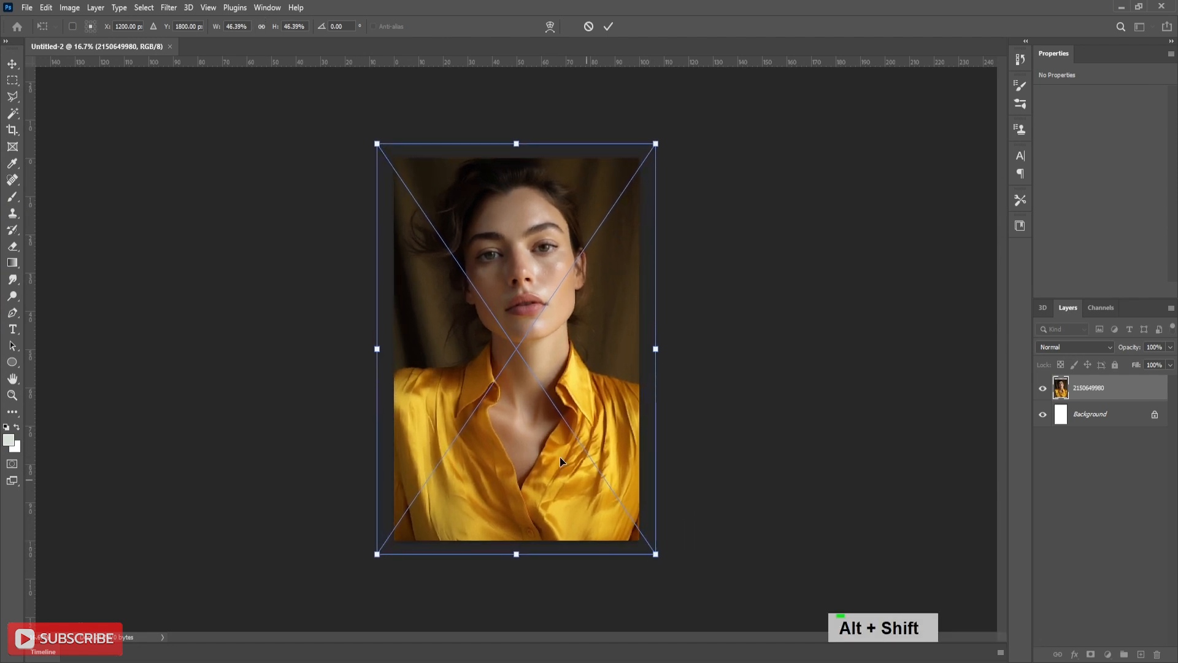
left_click_drag(560, 463, 527, 447)
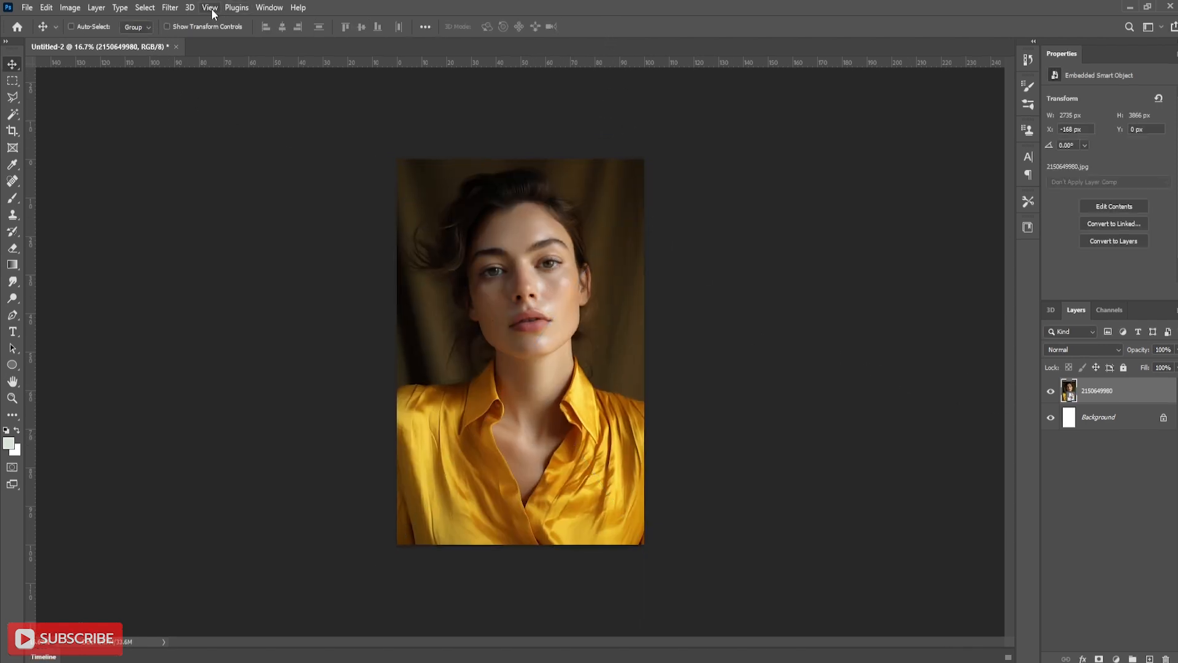
Add a vertical guide at position 50 through View > New Guide.
left_click(210, 7)
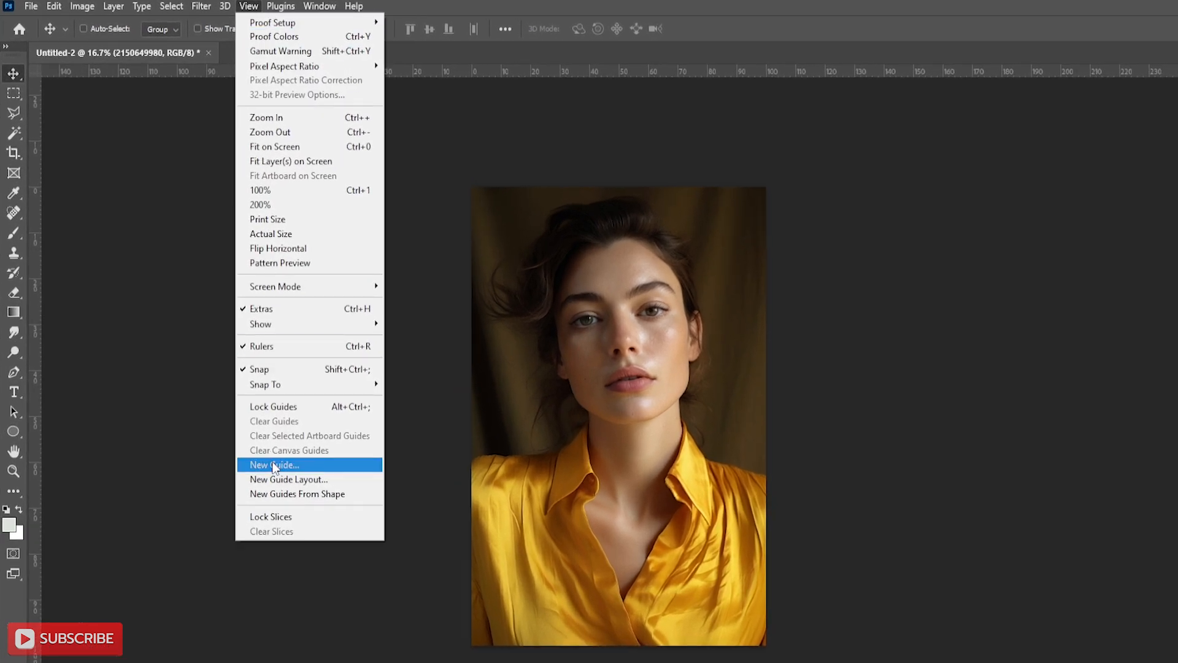
left_click(274, 464)
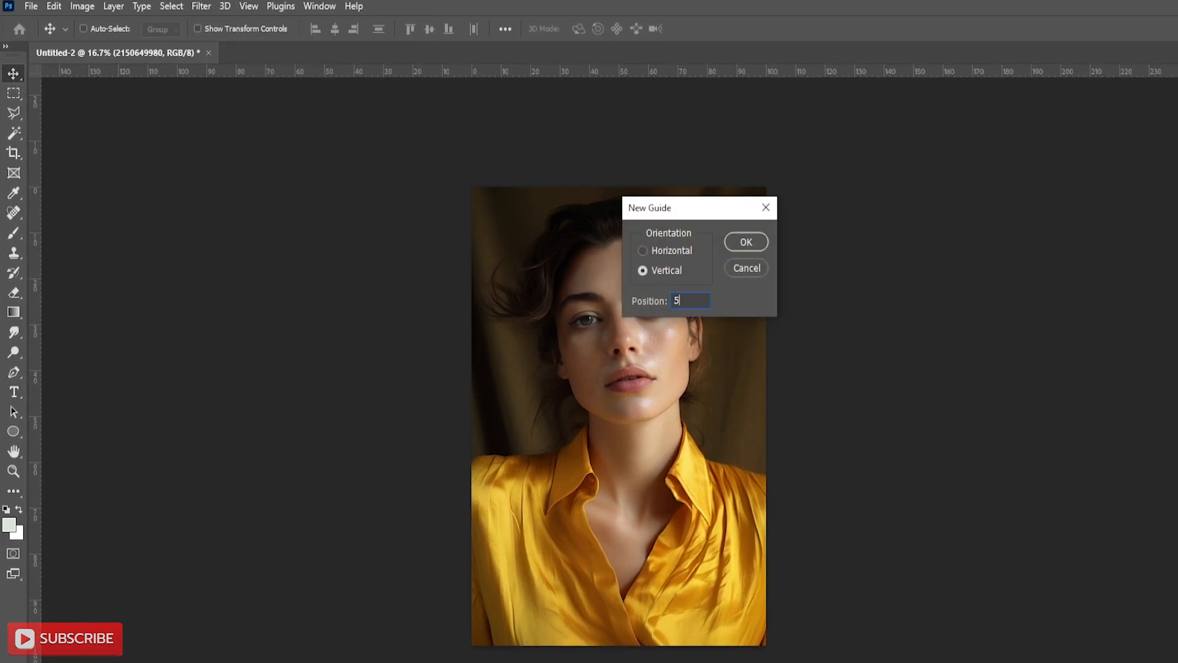
type("0")
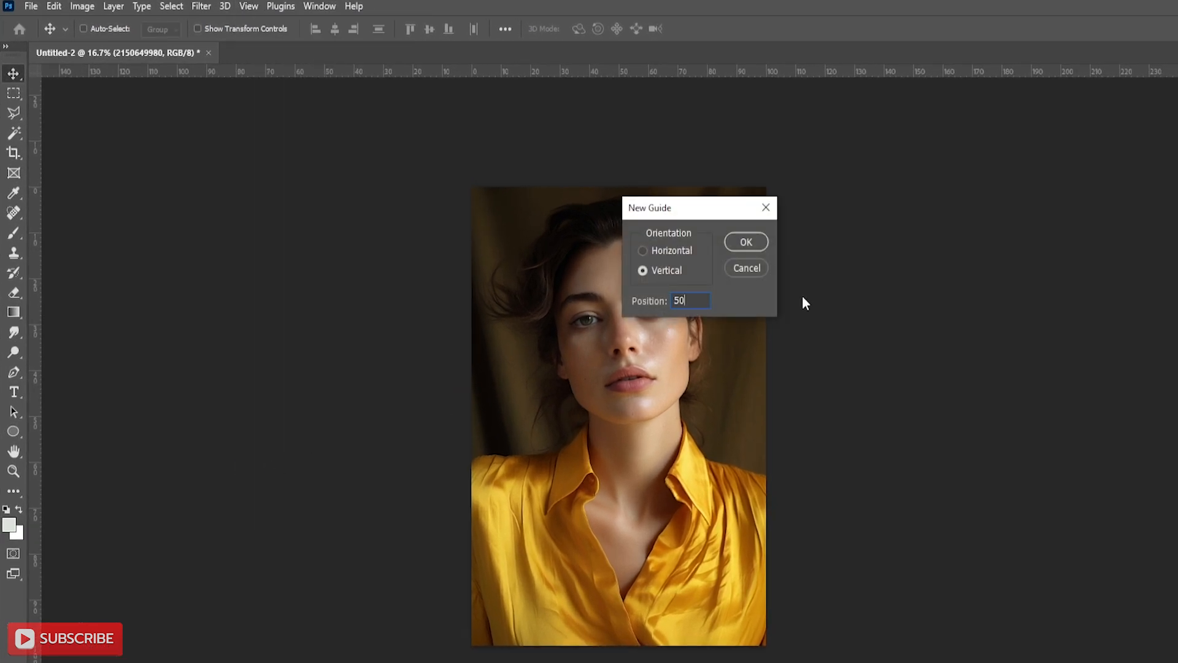
left_click(745, 242)
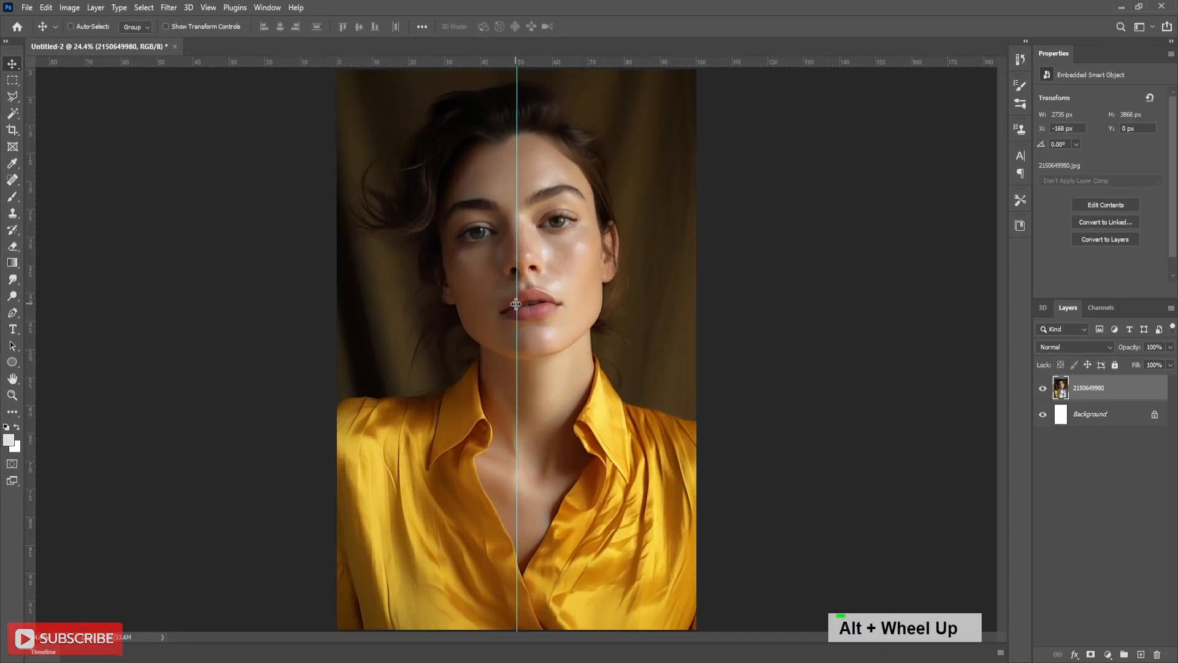
scroll("down", 3)
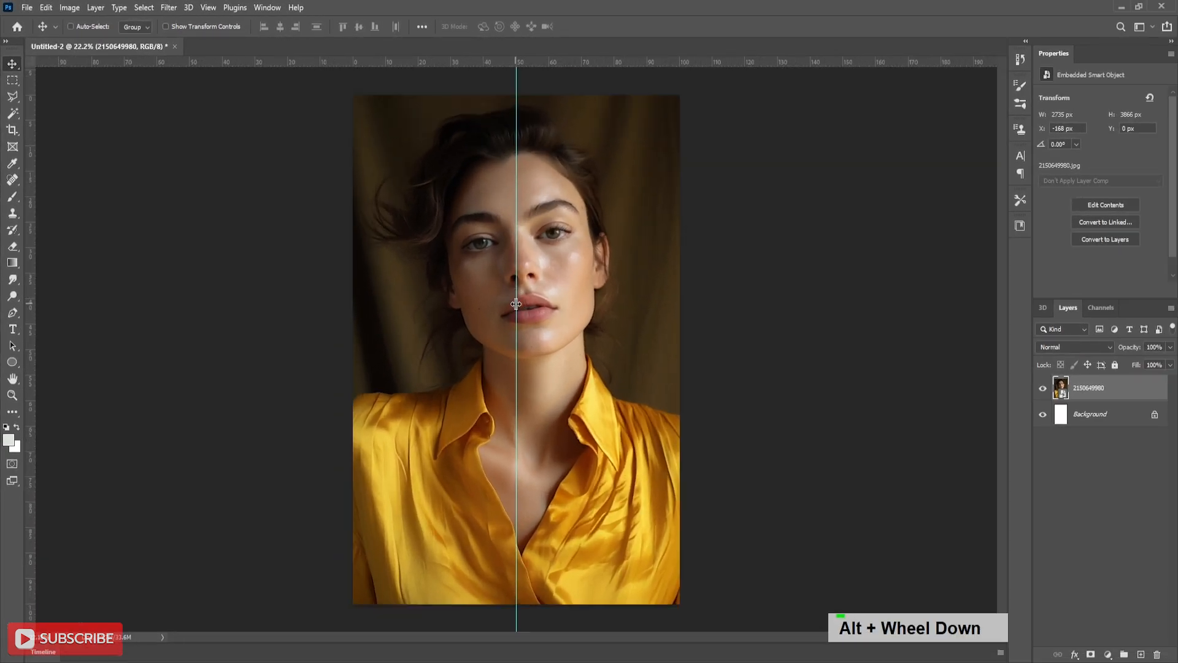
Switch to the Type tool and set the text size to 72 pt.
left_click(12, 329)
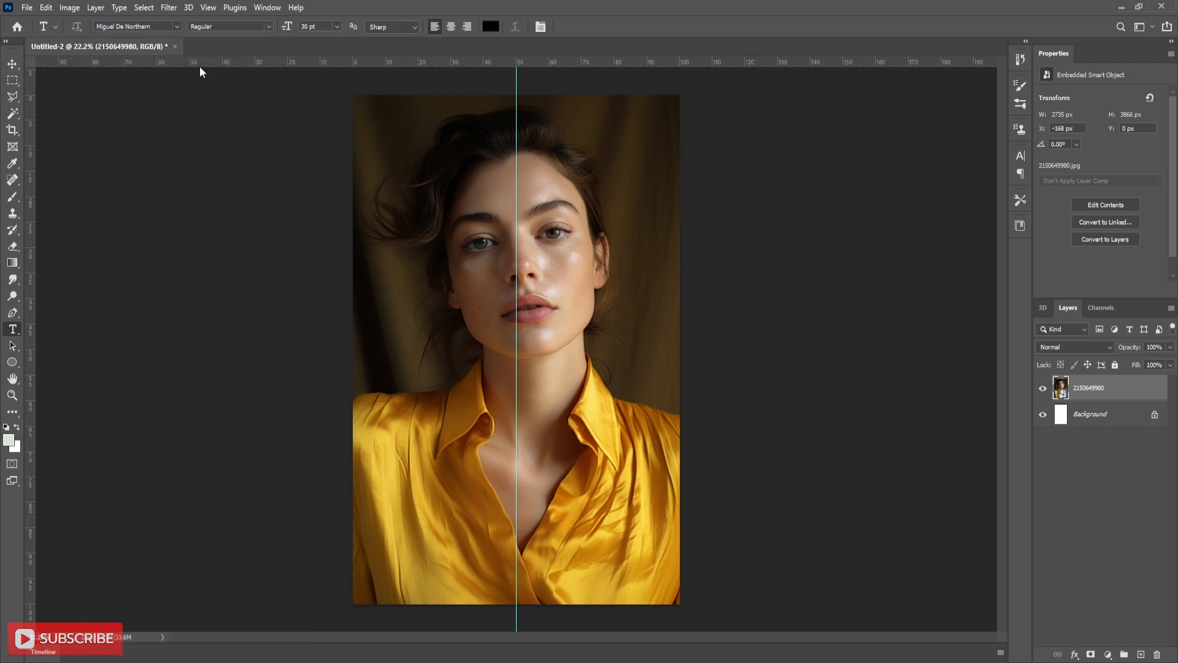
left_click(336, 26)
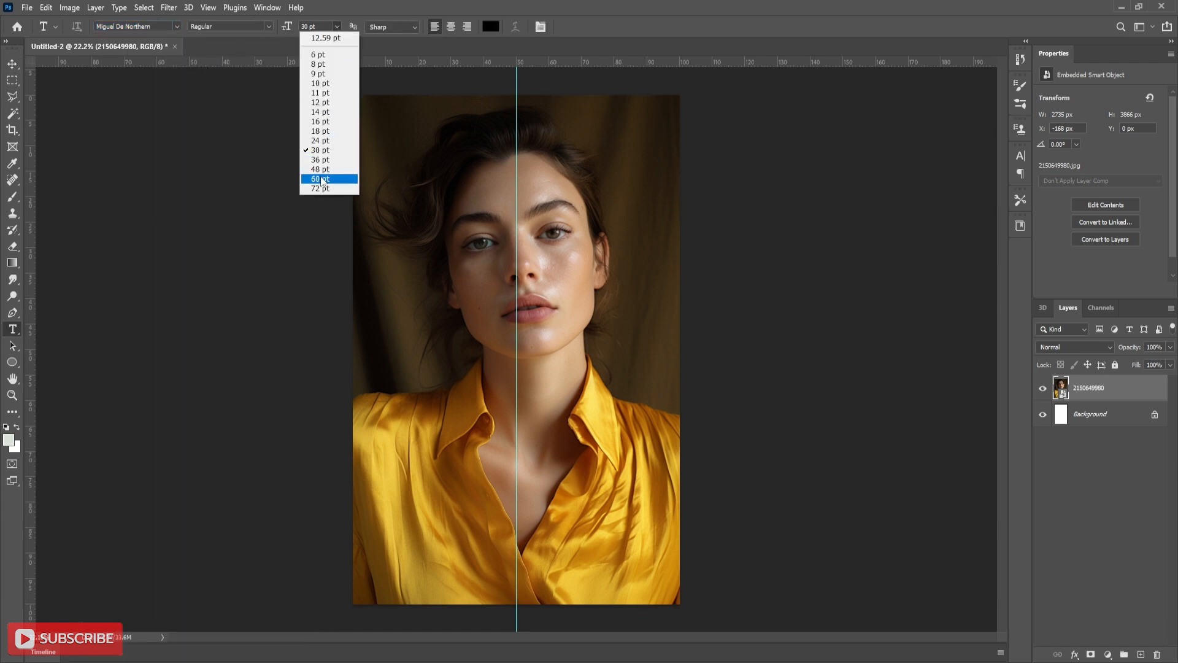
left_click(319, 188)
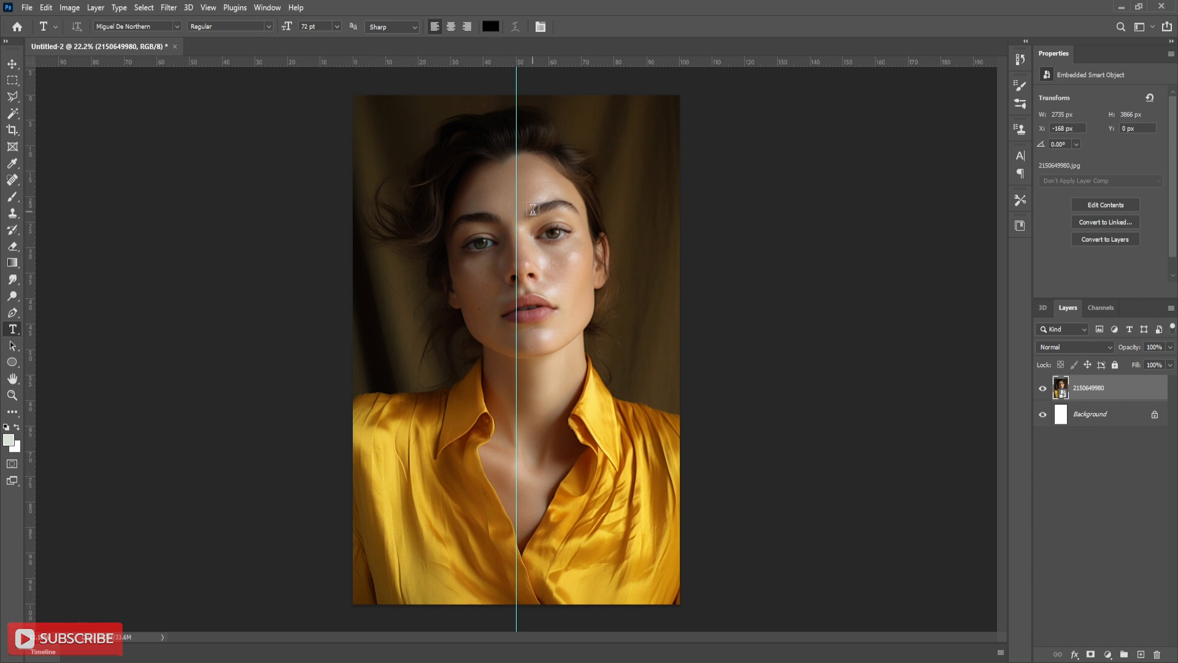
Type ONE DAY OR DAY ONE, one word per line, right of the guide.
type("on")
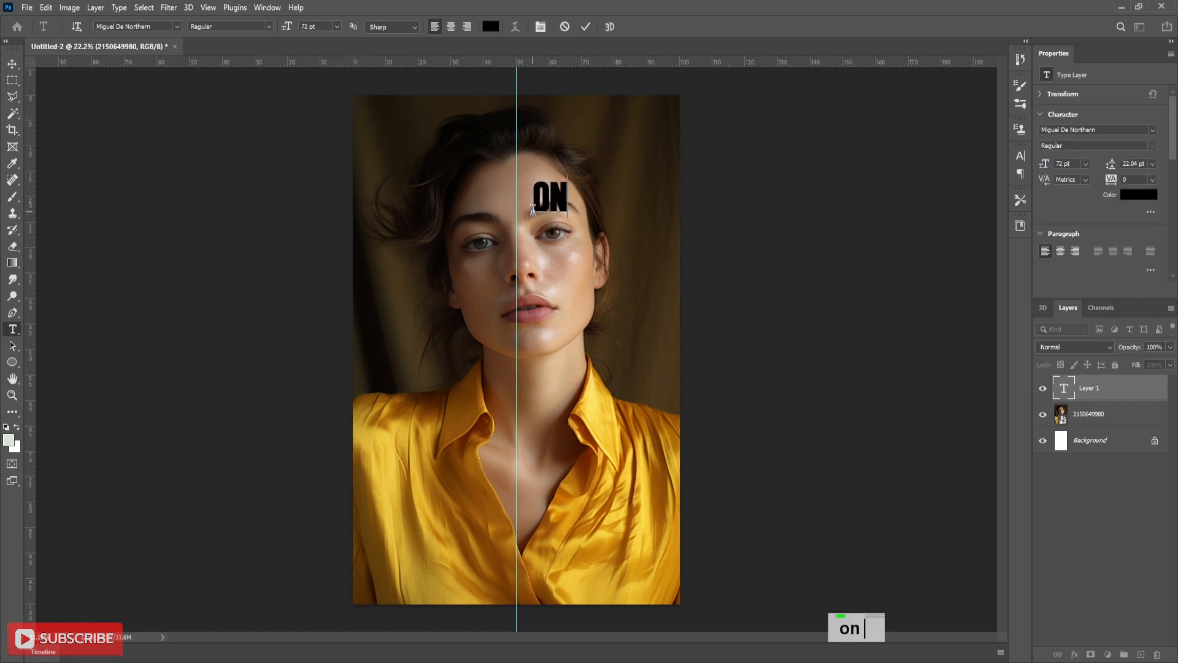
type("E")
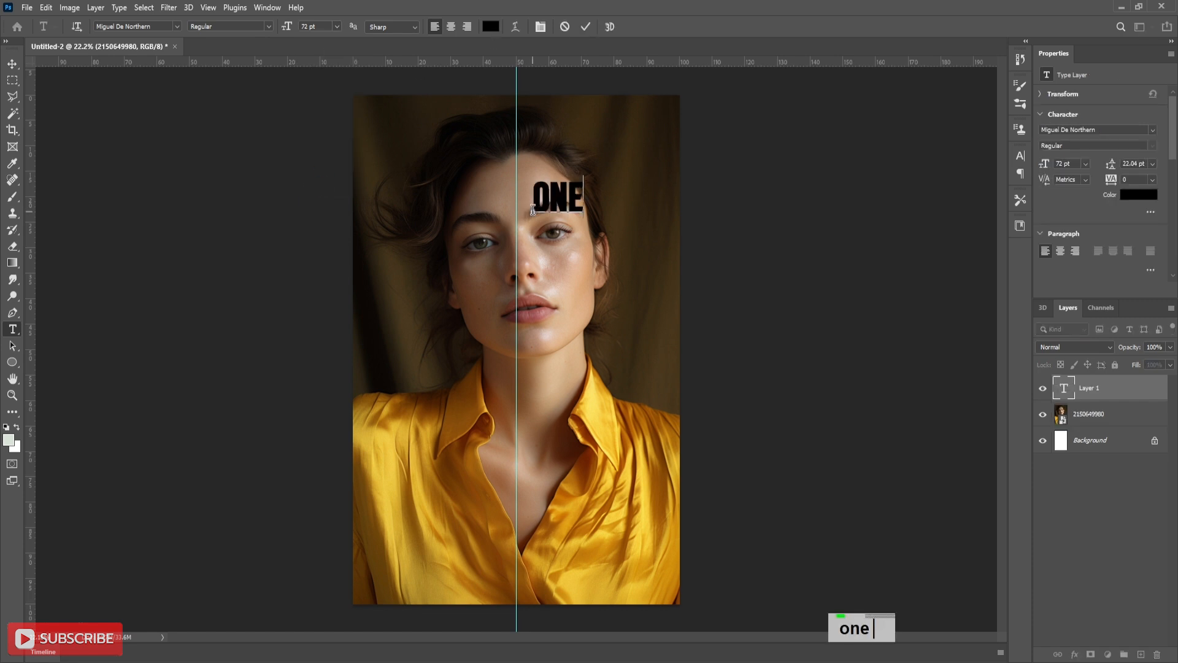
key("Enter")
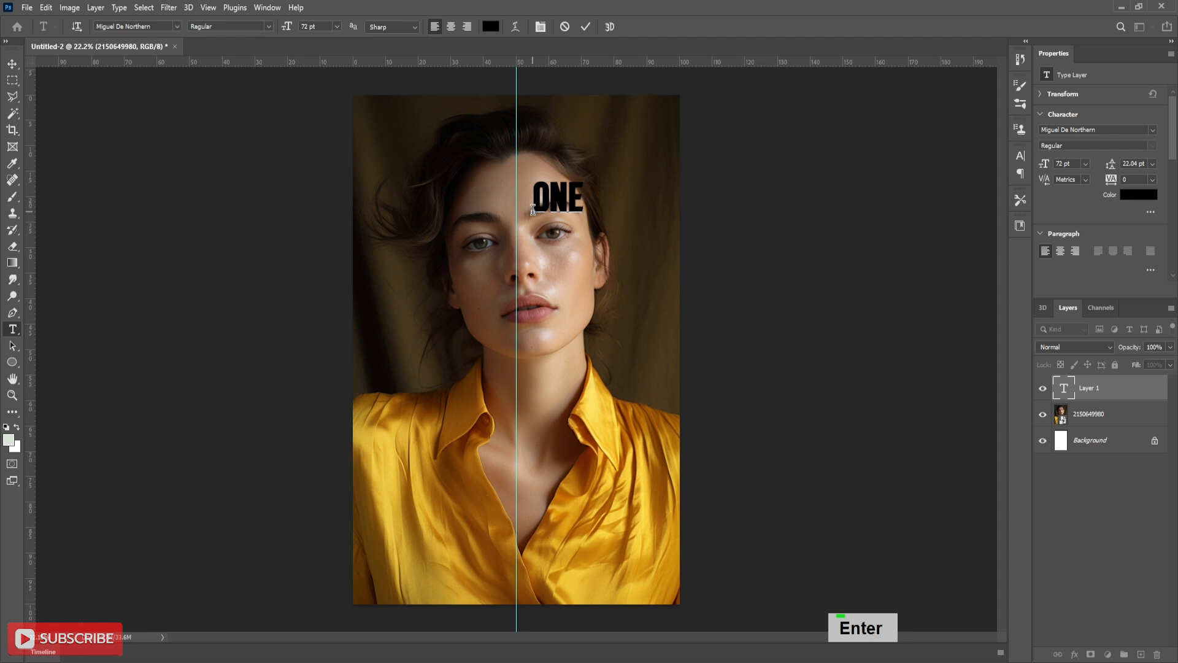
type("DAY")
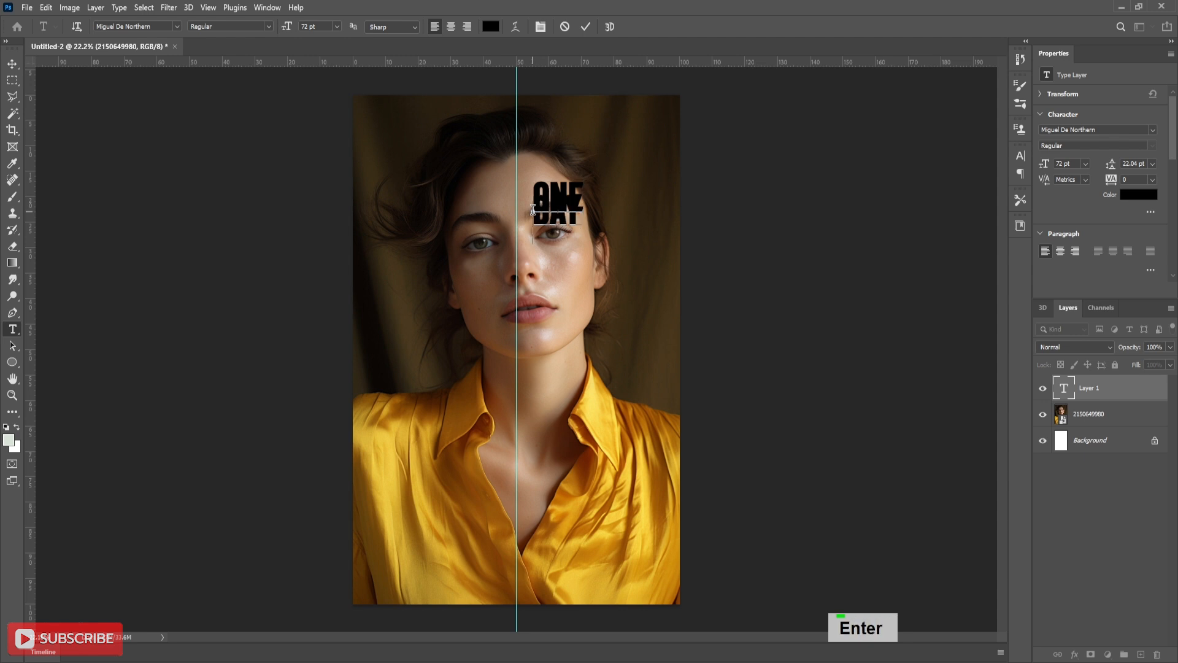
type("d")
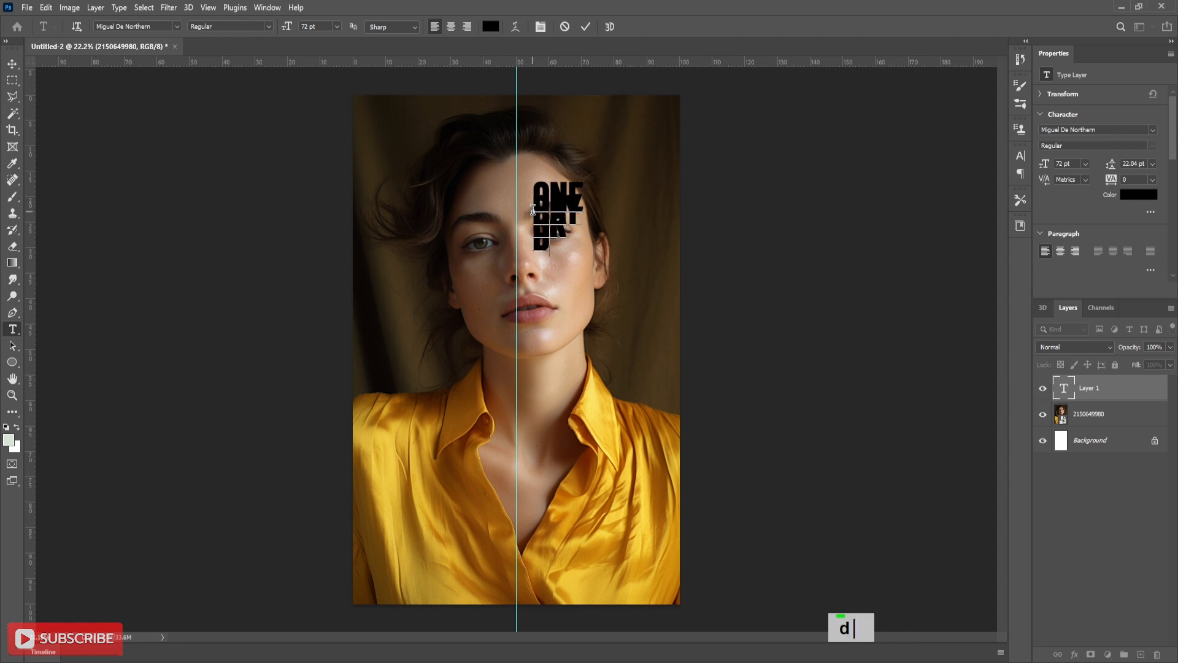
type("ne")
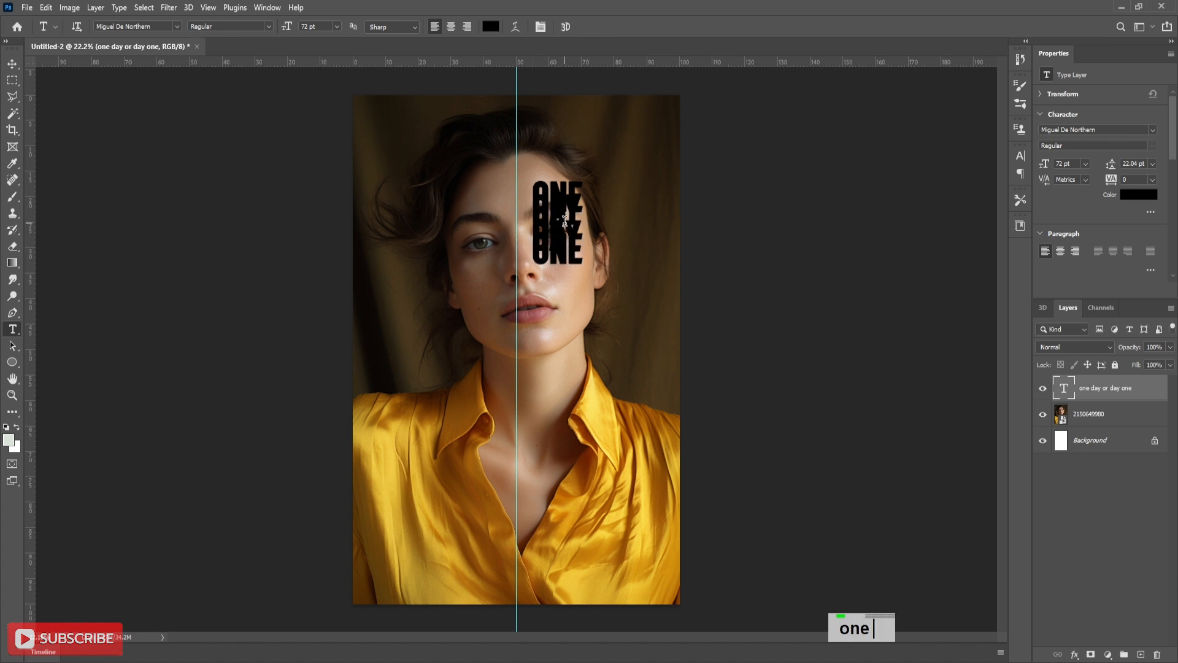
Change the type layer's leading from Auto to a tighter fixed value.
left_click(1155, 164)
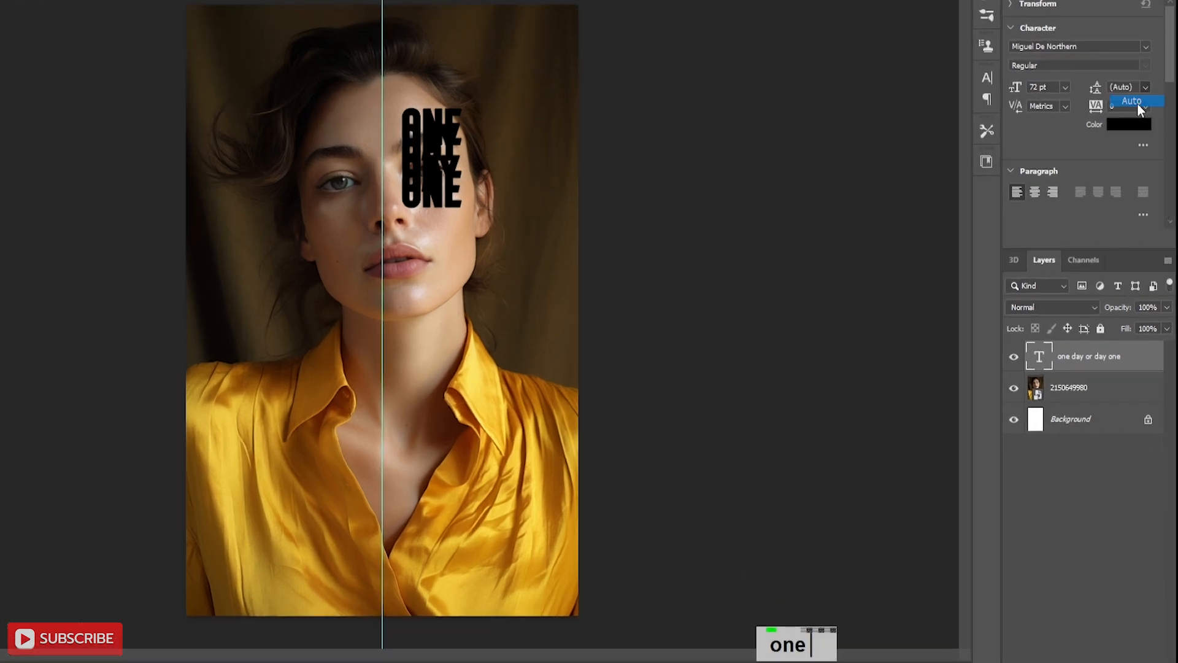
left_click(1133, 87)
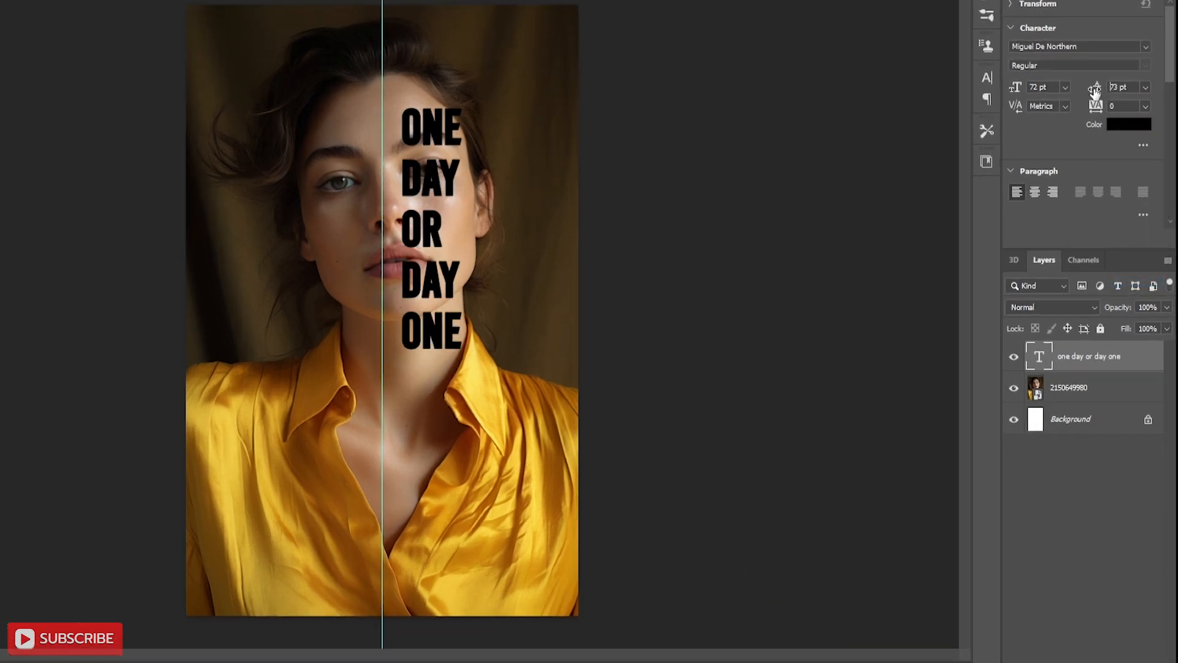
type("63")
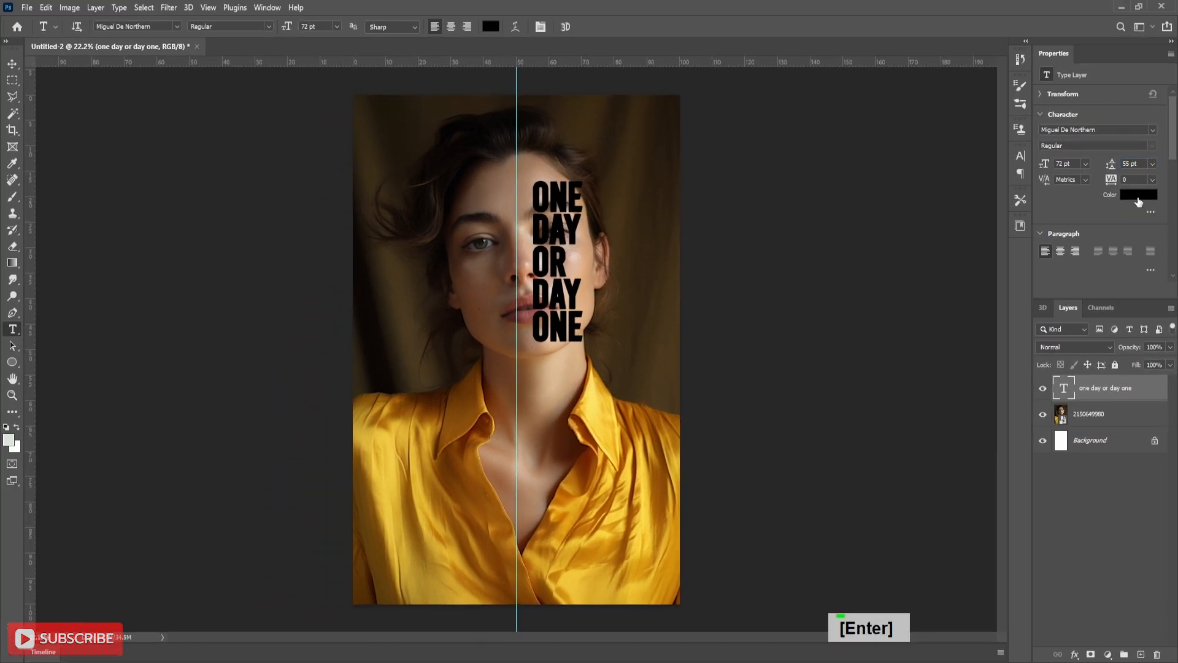
key("enter")
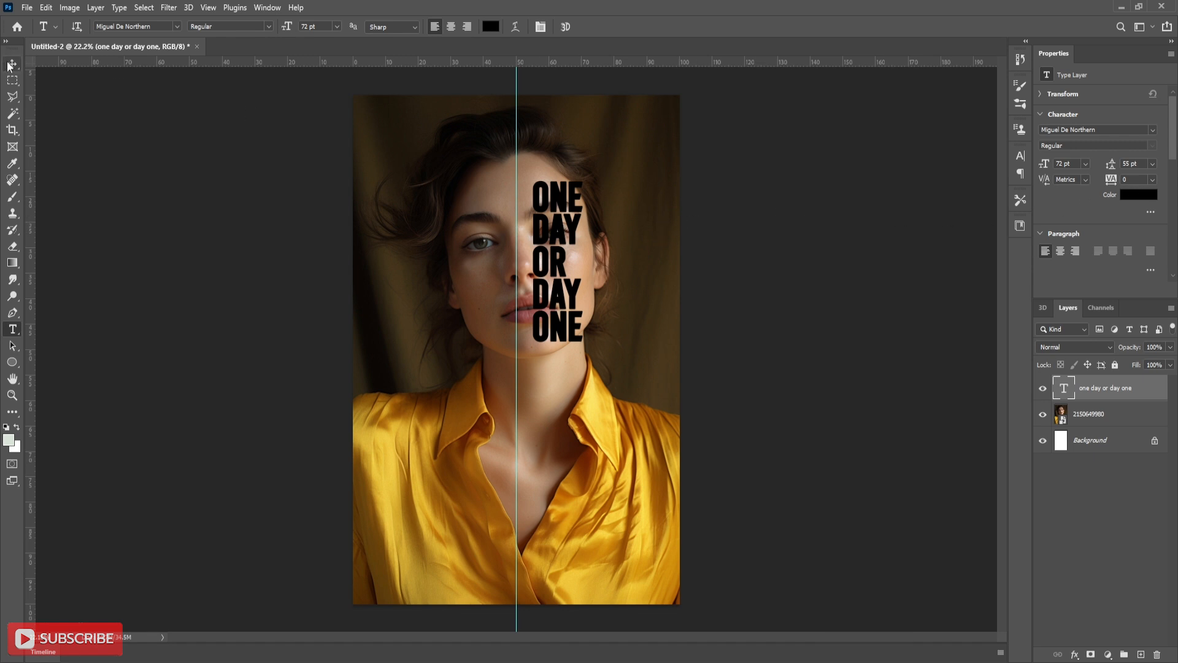
Free-transform the text block larger and align its left edge to the centre guide.
key("ctrl+t")
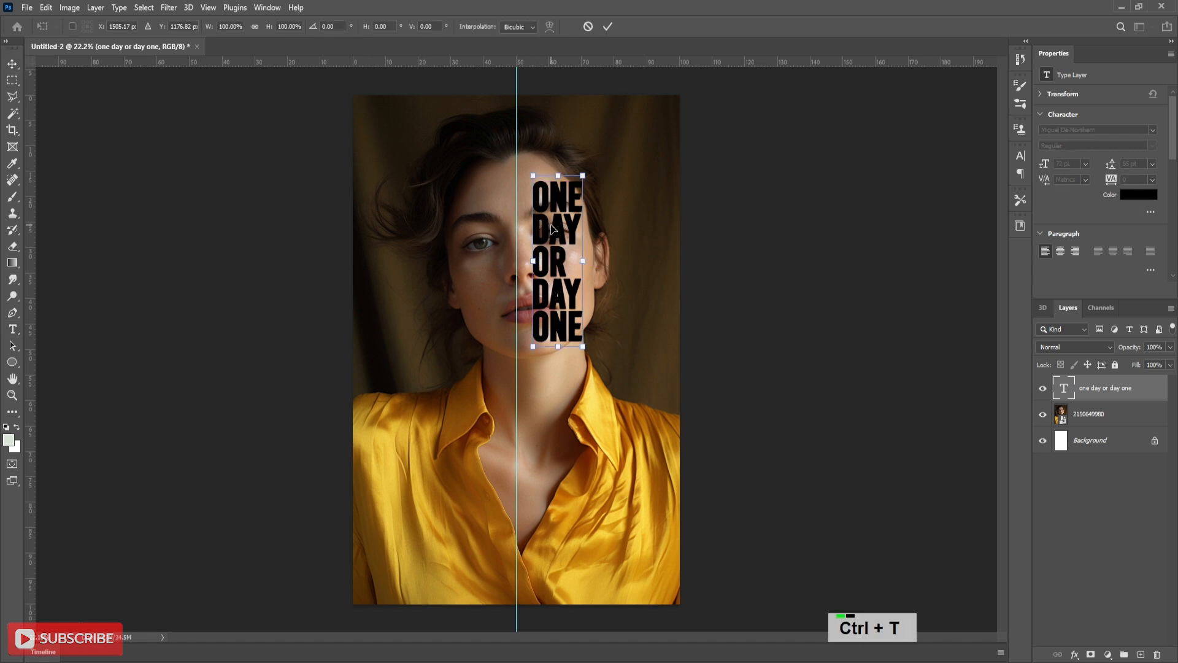
left_click_drag(580, 348, 608, 431)
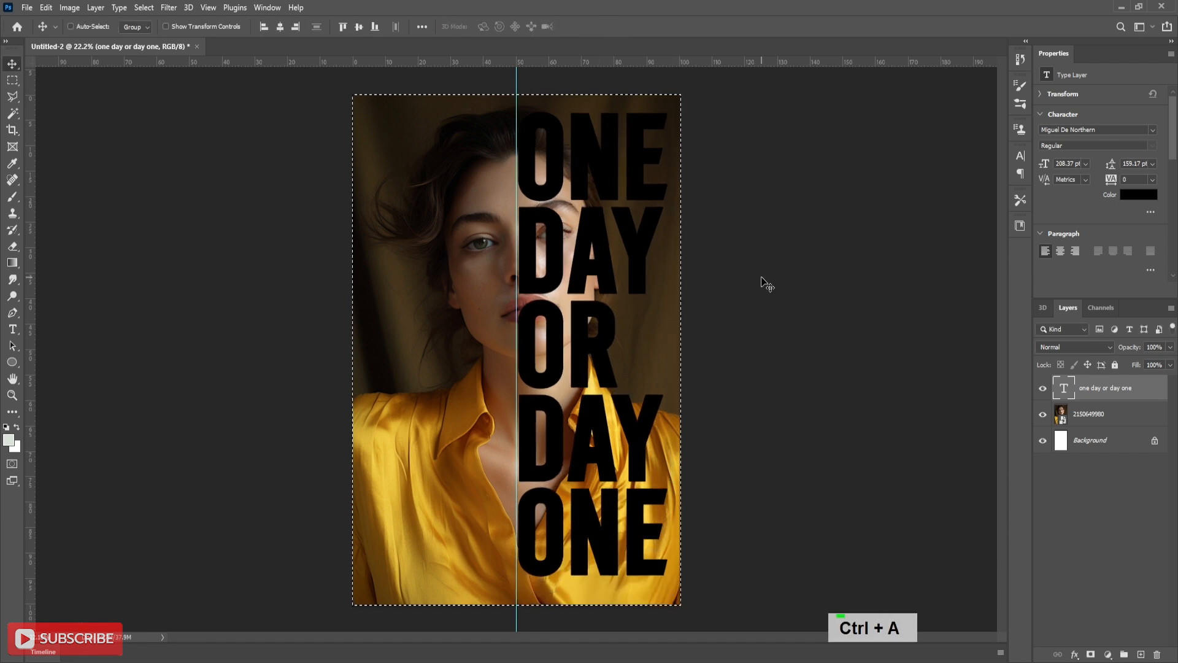
left_click(280, 26)
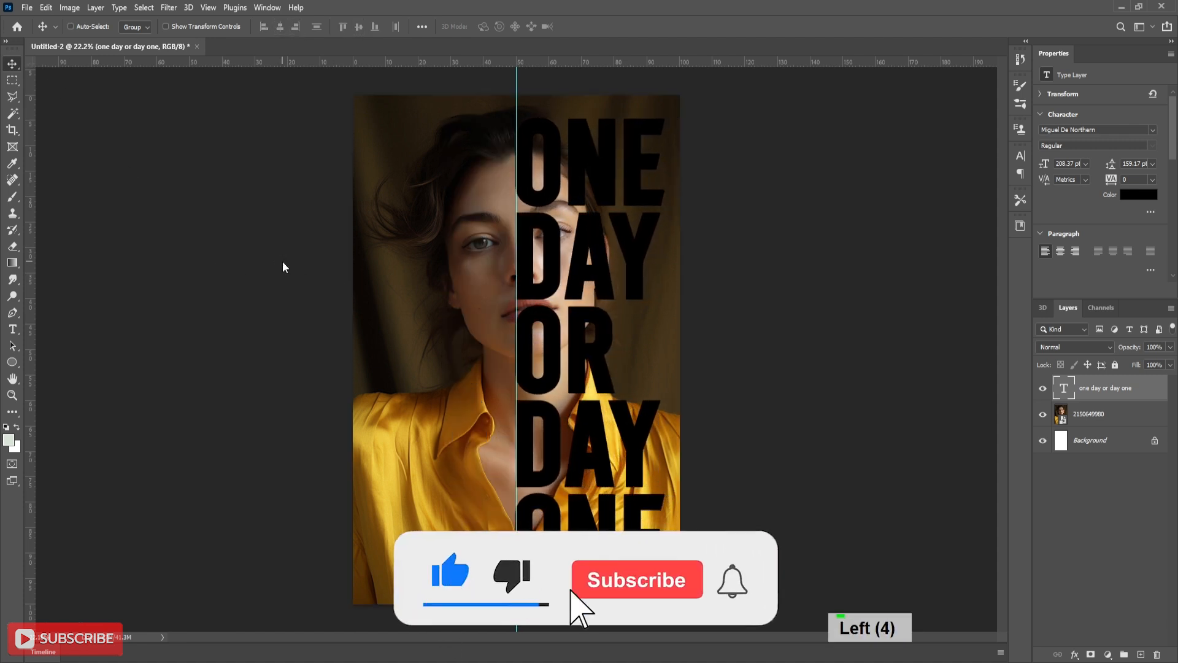
left_click(635, 579)
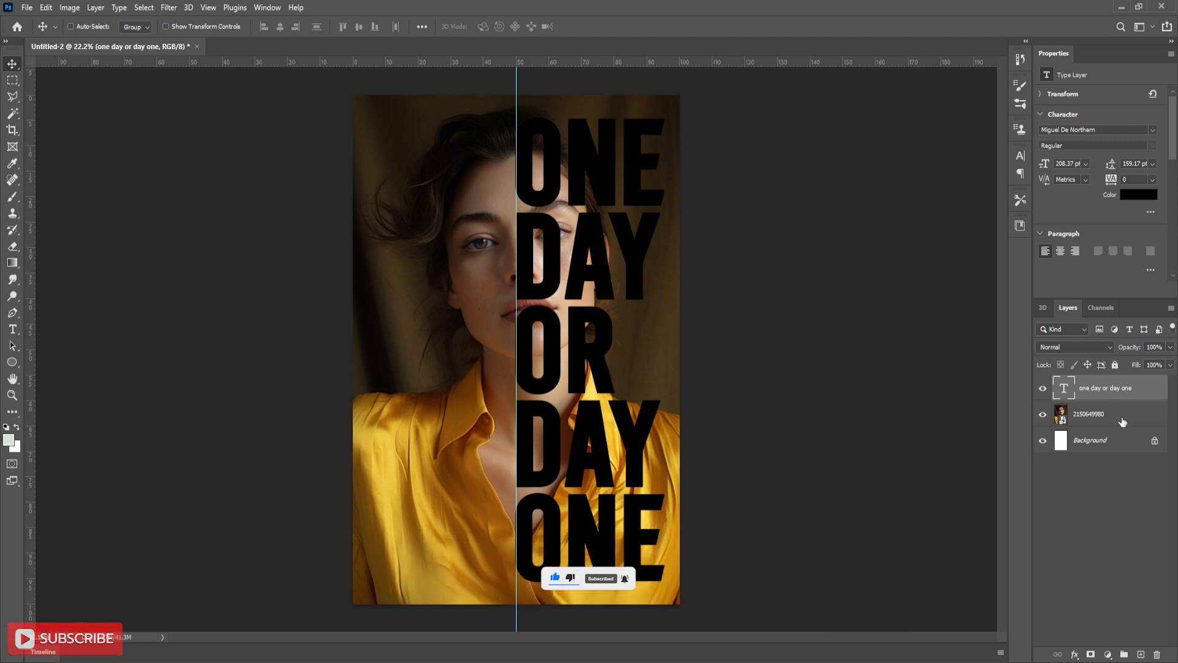
Select the portrait photo layer to duplicate it above the text.
left_click(1089, 414)
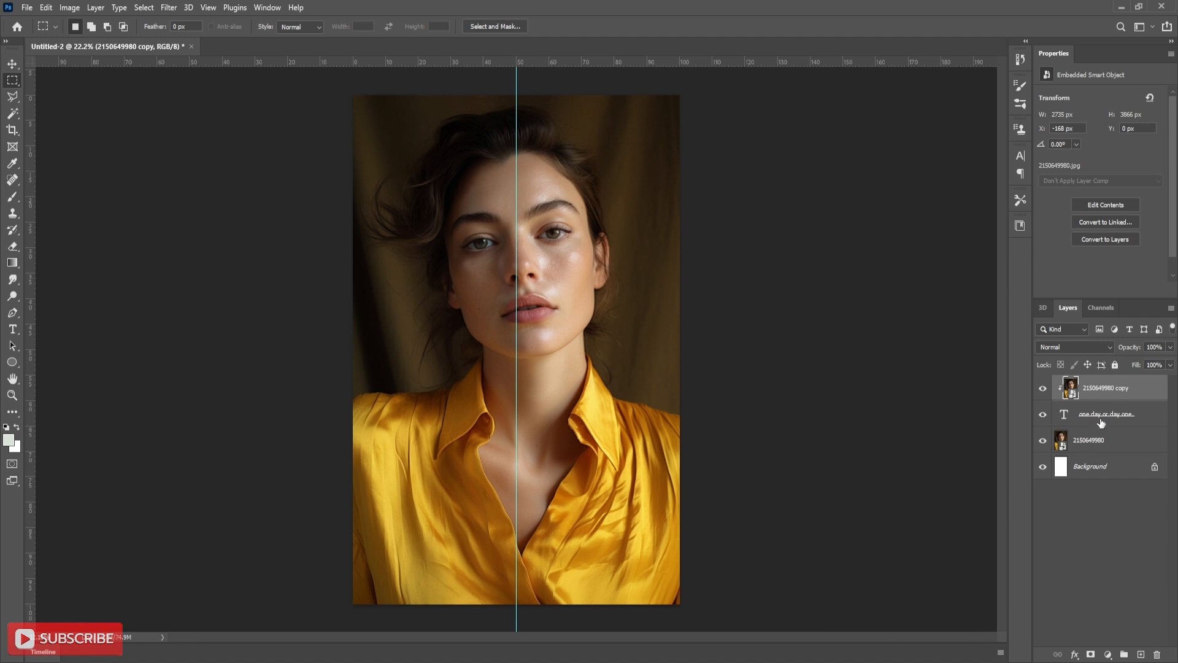
mouse_move(1102, 418)
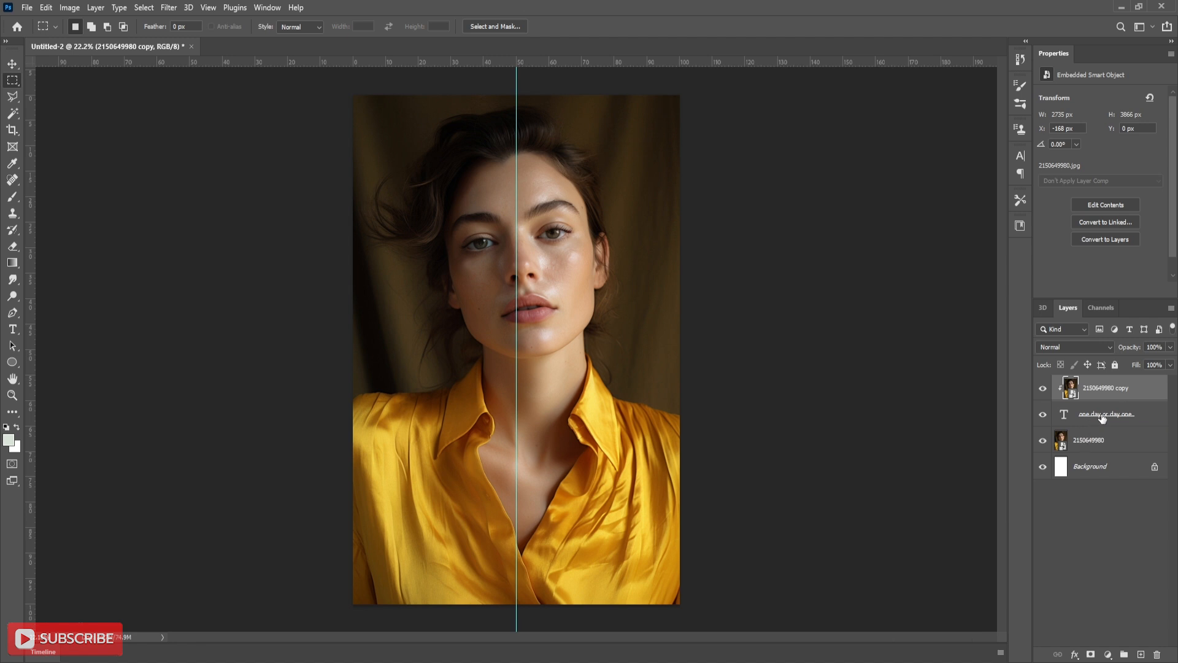
Add a 15 px white inside stroke effect to the ONE DAY OR DAY ONE text layer.
left_click(1106, 414)
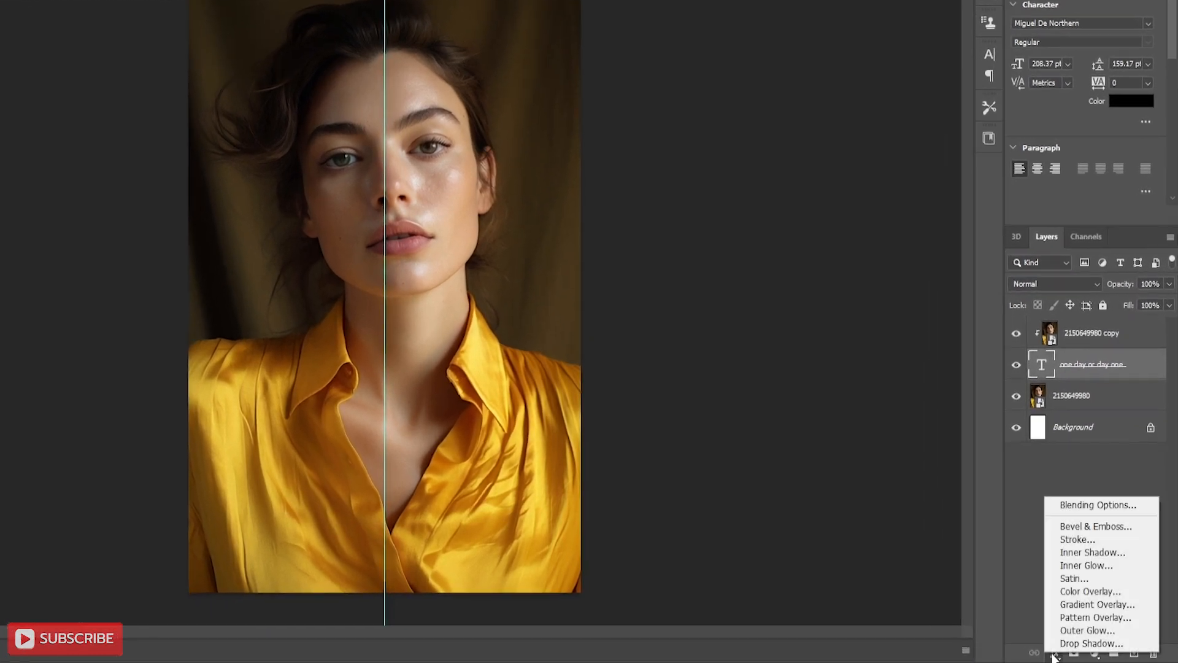
mouse_move(1079, 540)
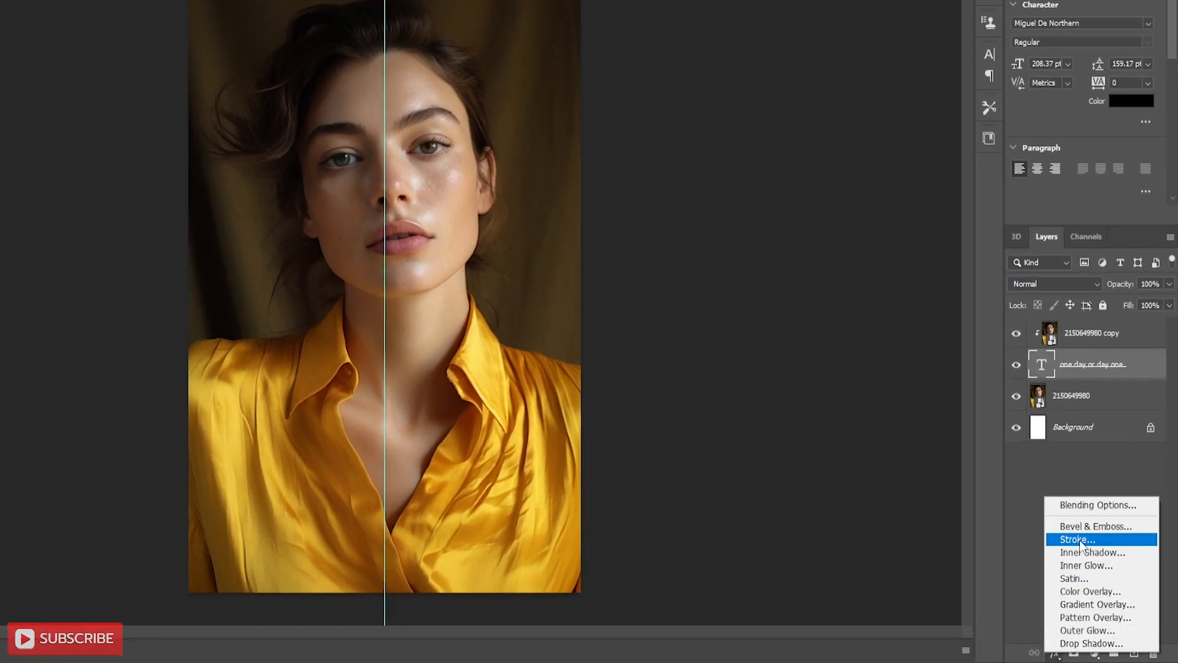
left_click(1076, 540)
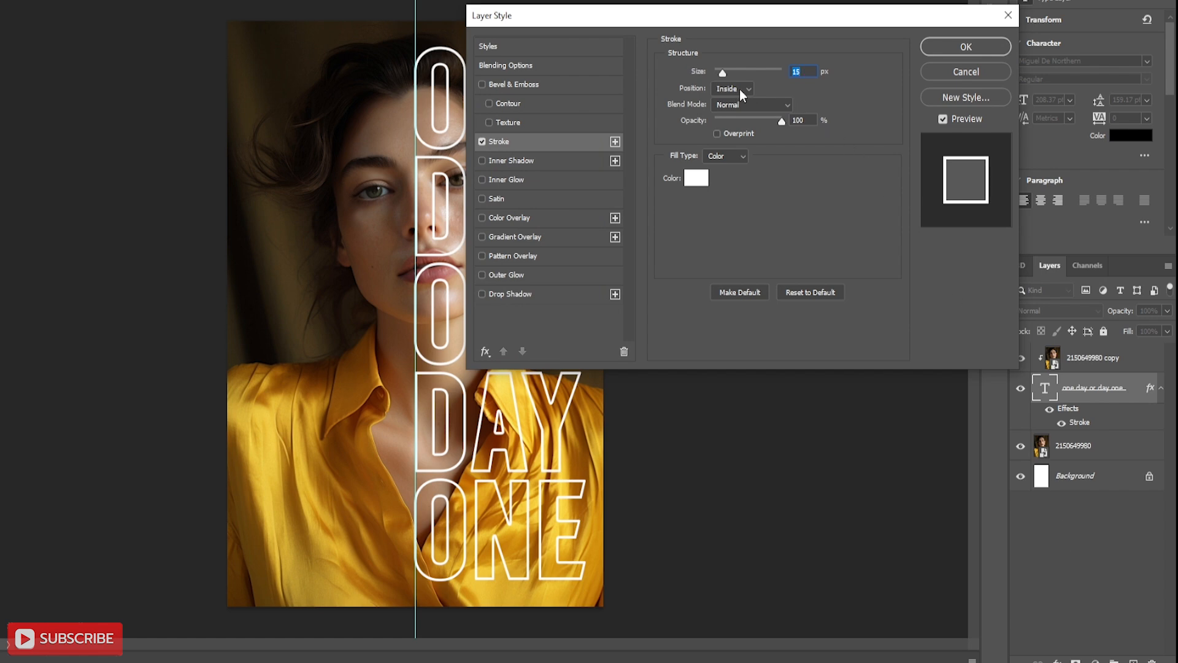
mouse_move(690, 185)
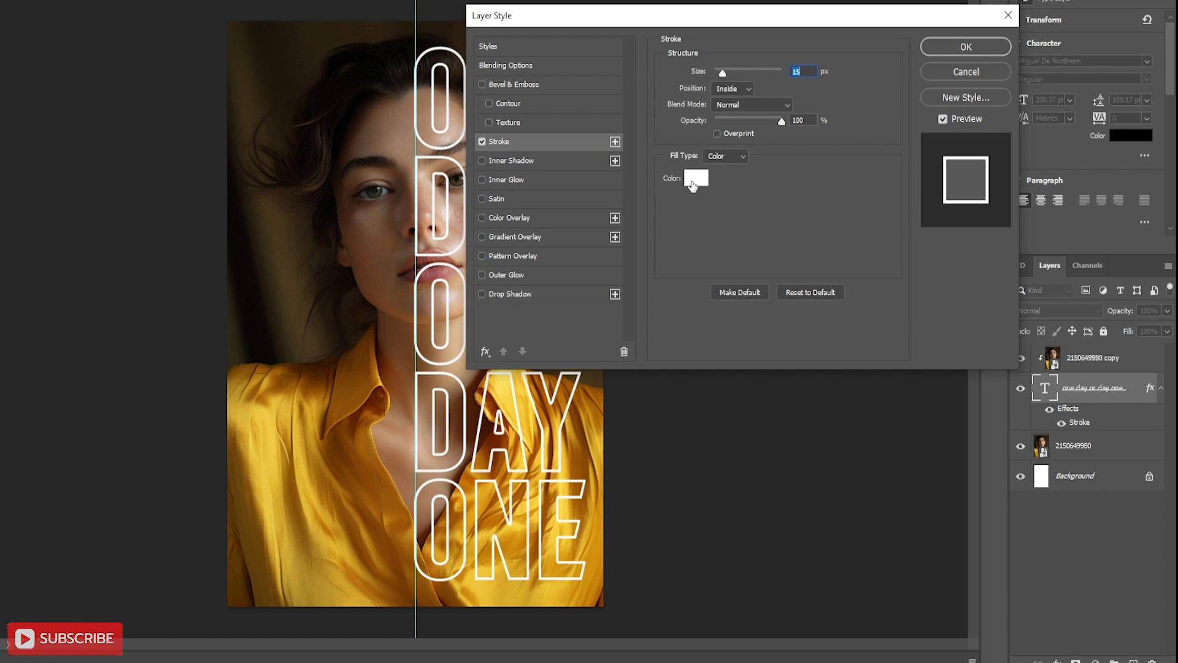
left_click(965, 46)
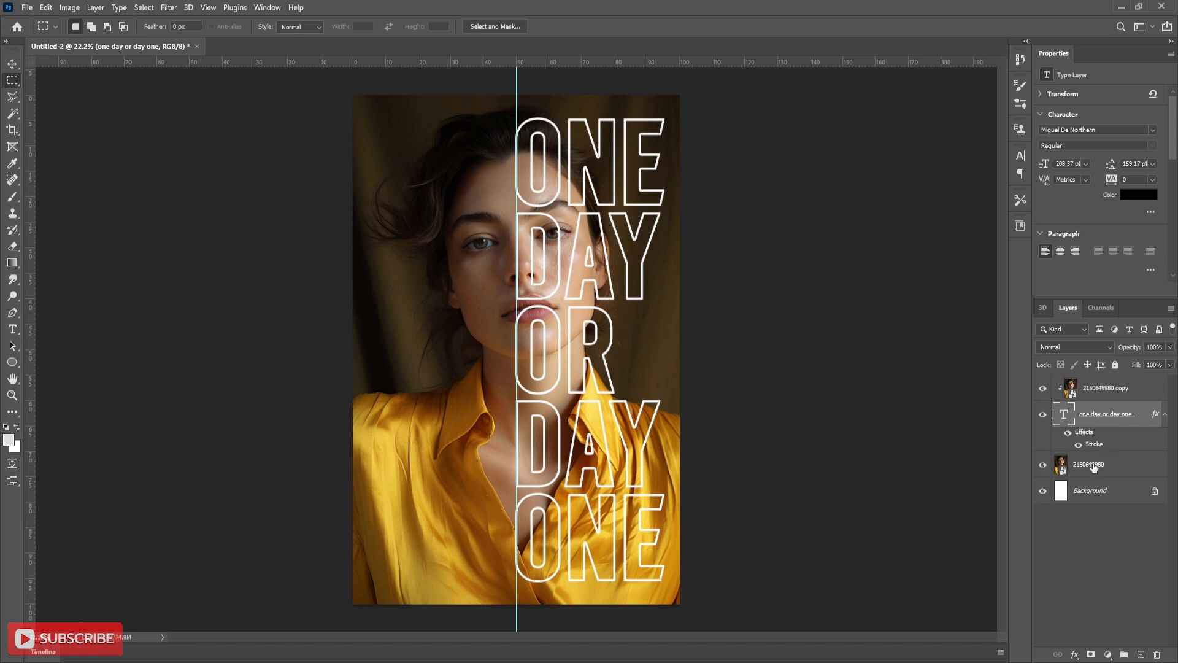
Select the original photo layer and marquee the right half of the canvas for masking.
left_click(1088, 464)
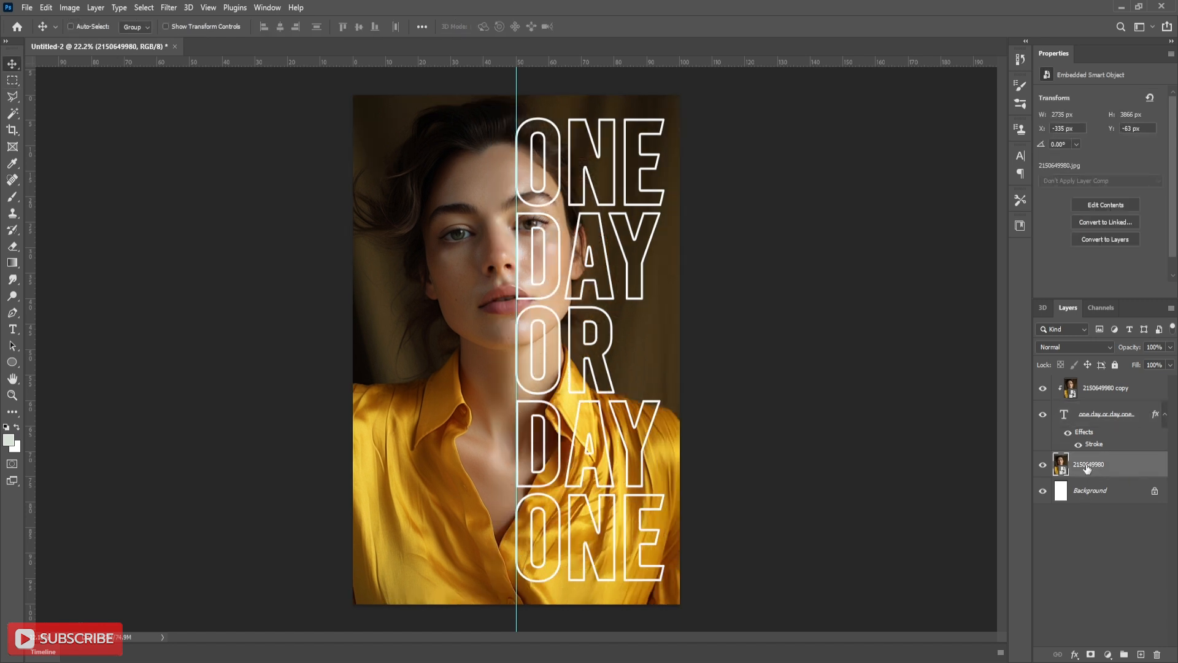
mouse_move(8, 66)
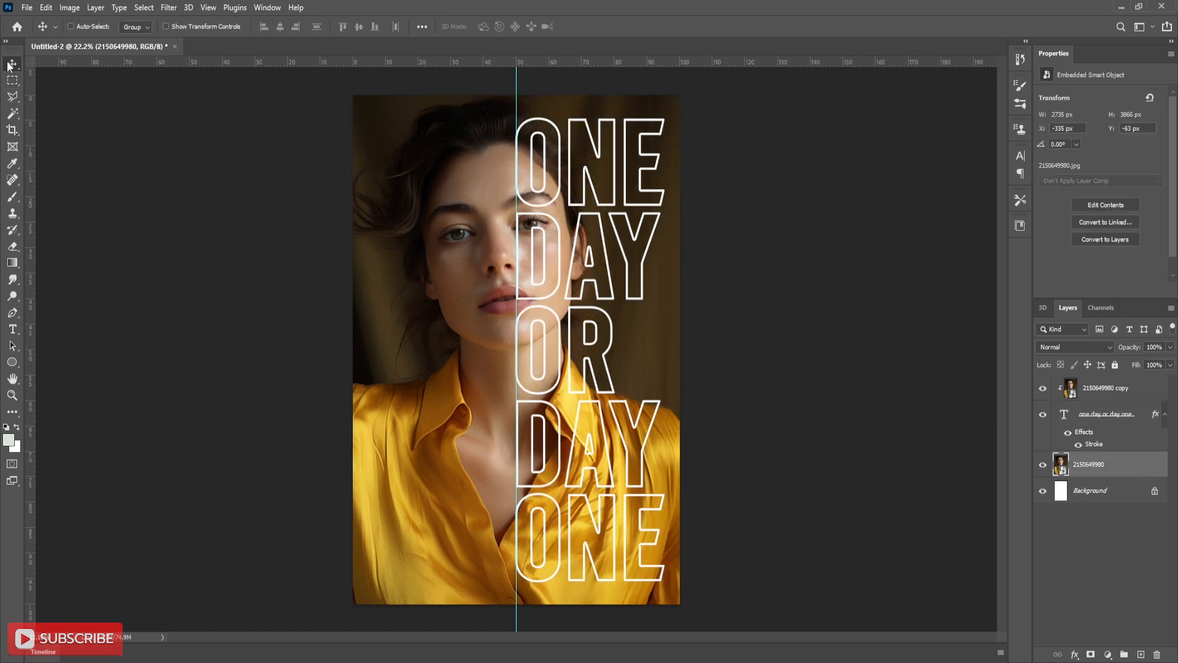
left_click_drag(353, 95, 427, 284)
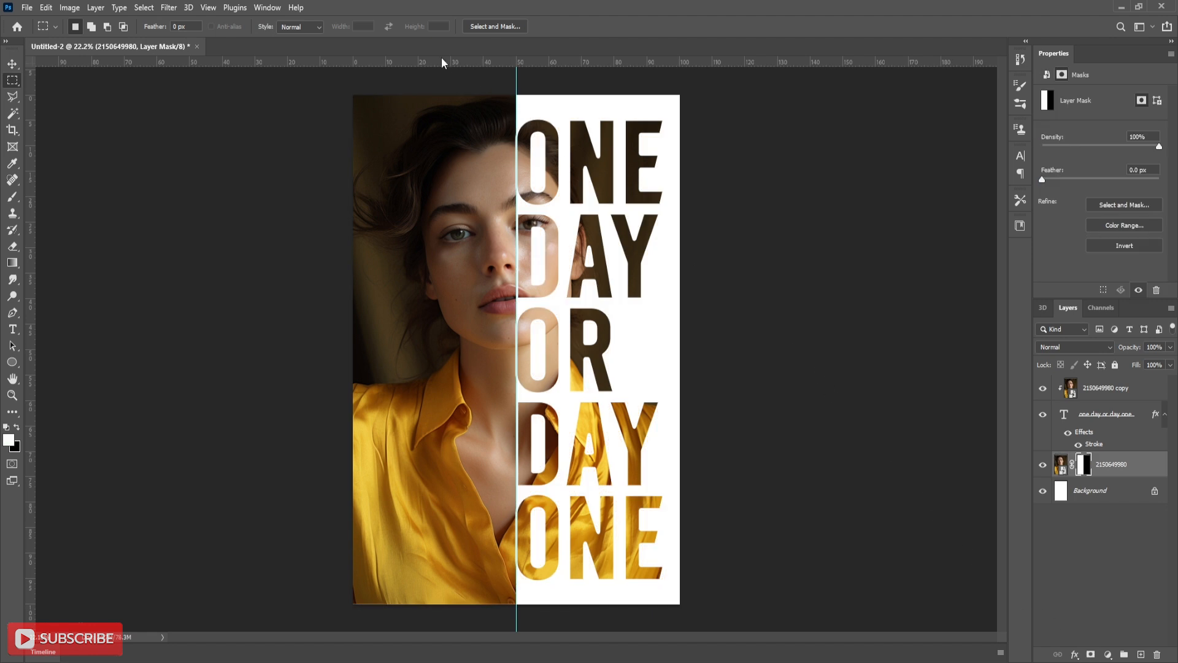
Clear the centre guide via the View menu.
left_click(208, 7)
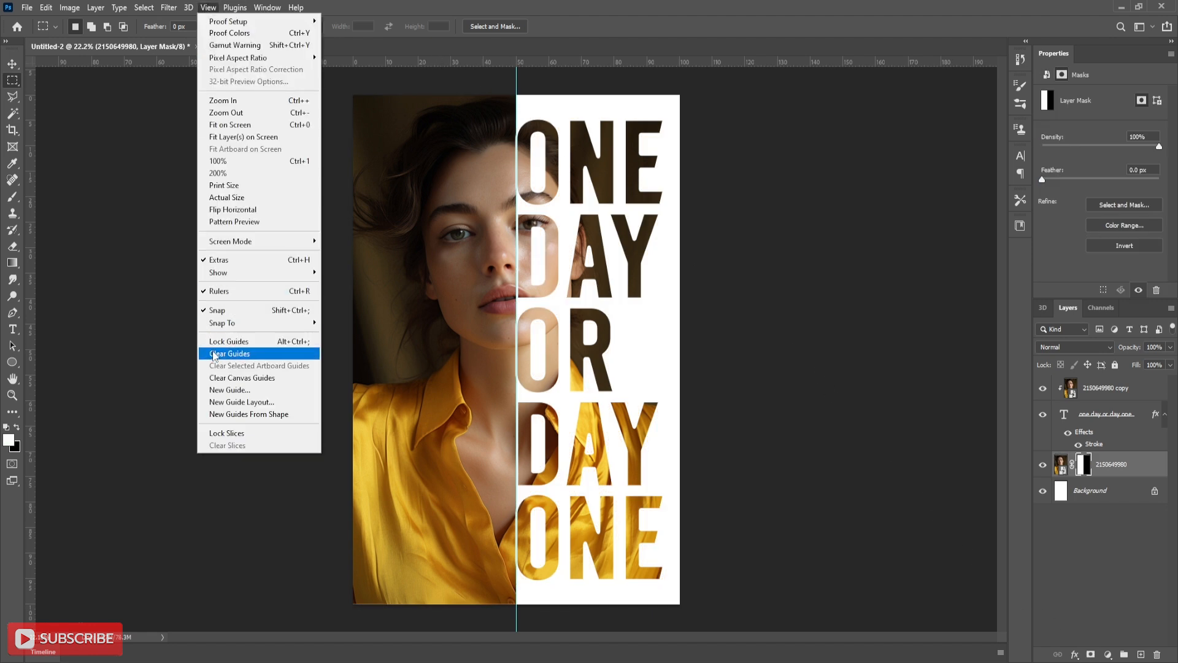
left_click(229, 354)
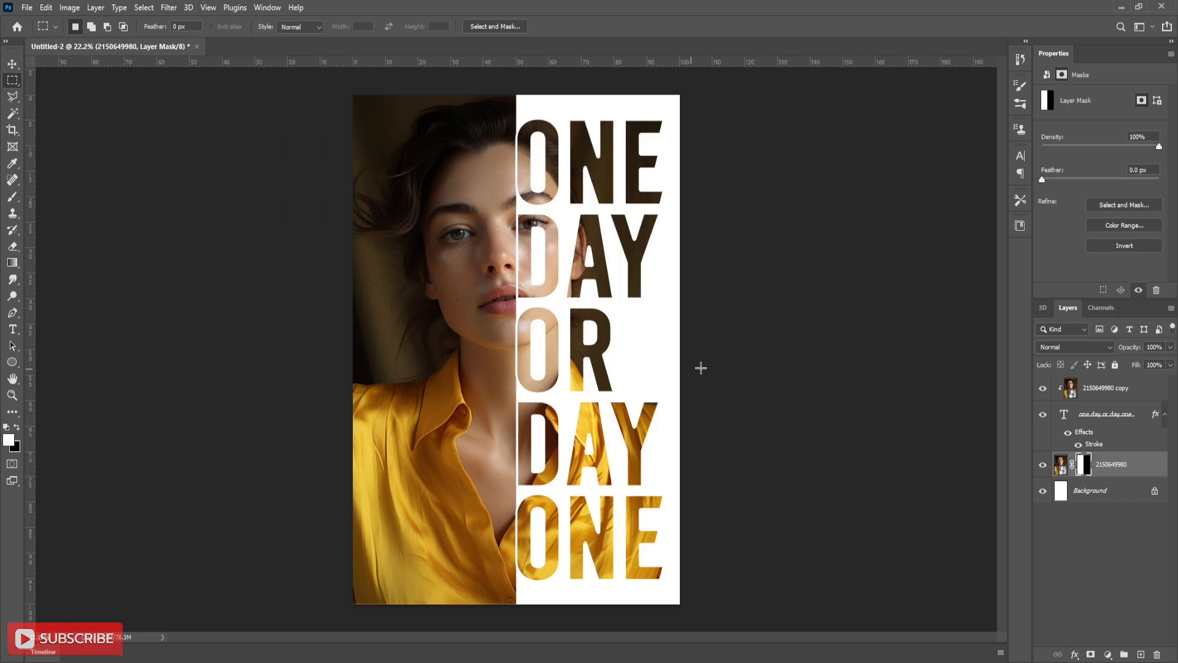
mouse_move(728, 343)
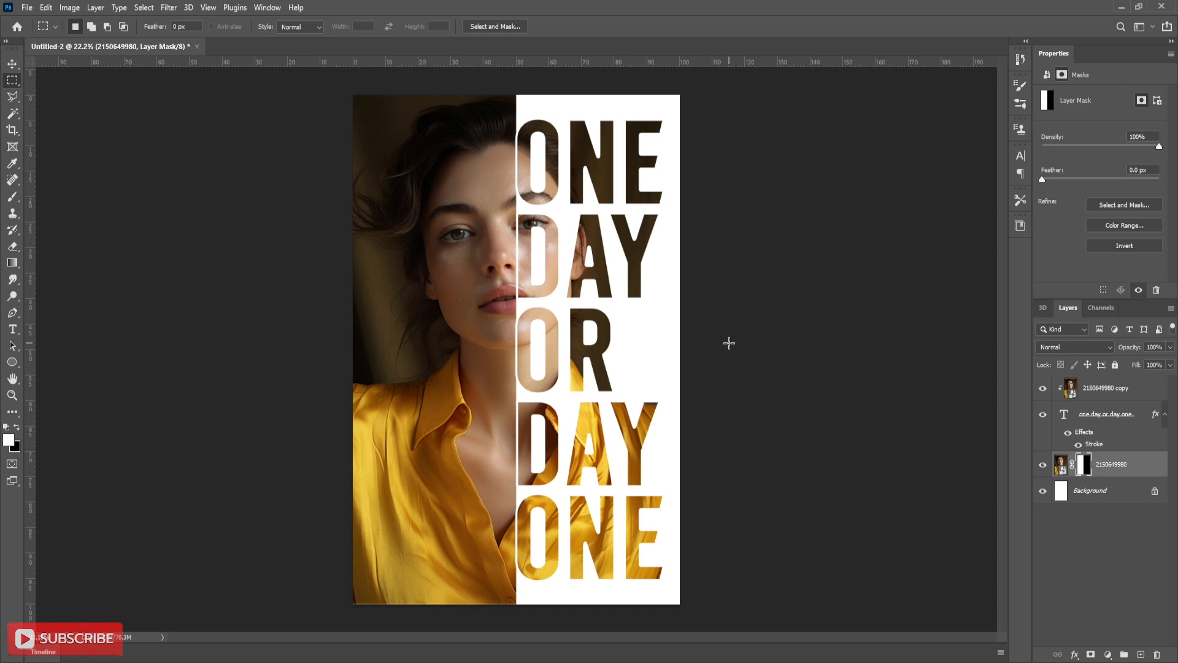
Select the text layer and the Move tool to nudge it left over the photo.
left_click(1105, 413)
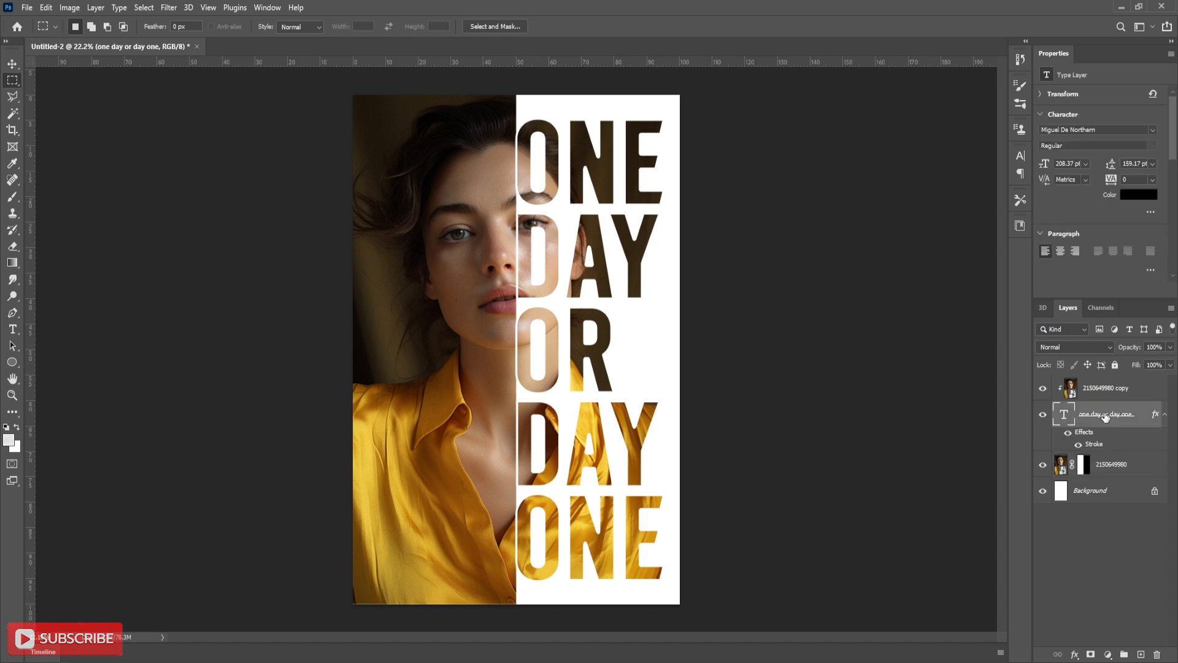
left_click(13, 62)
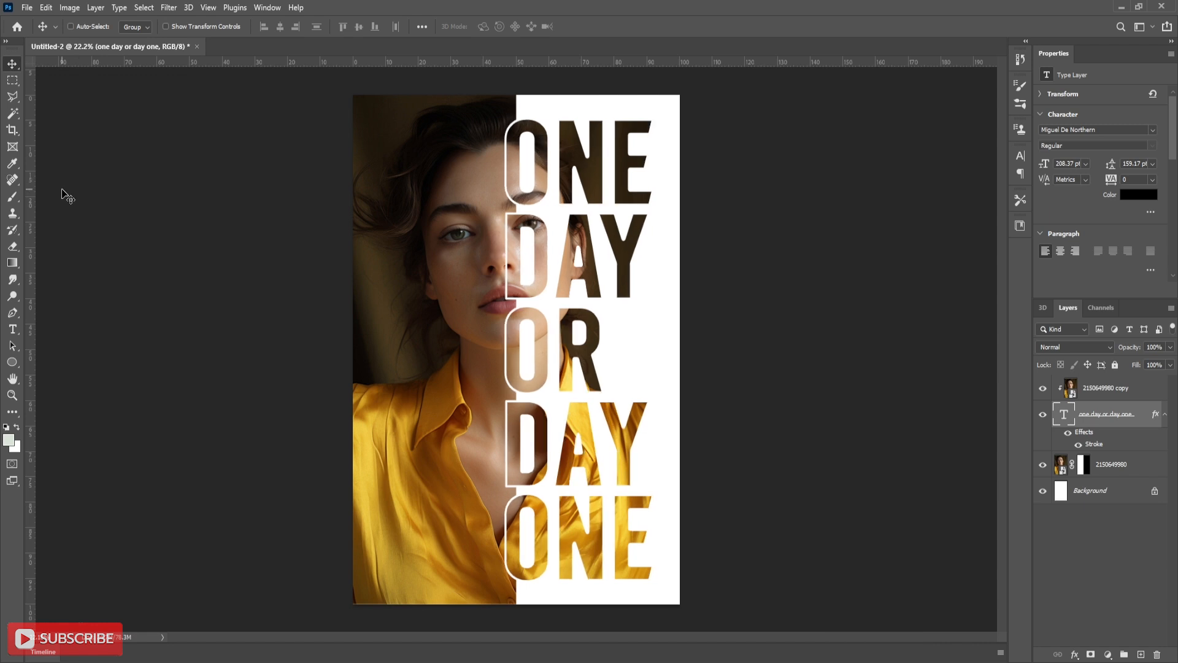
mouse_move(862, 329)
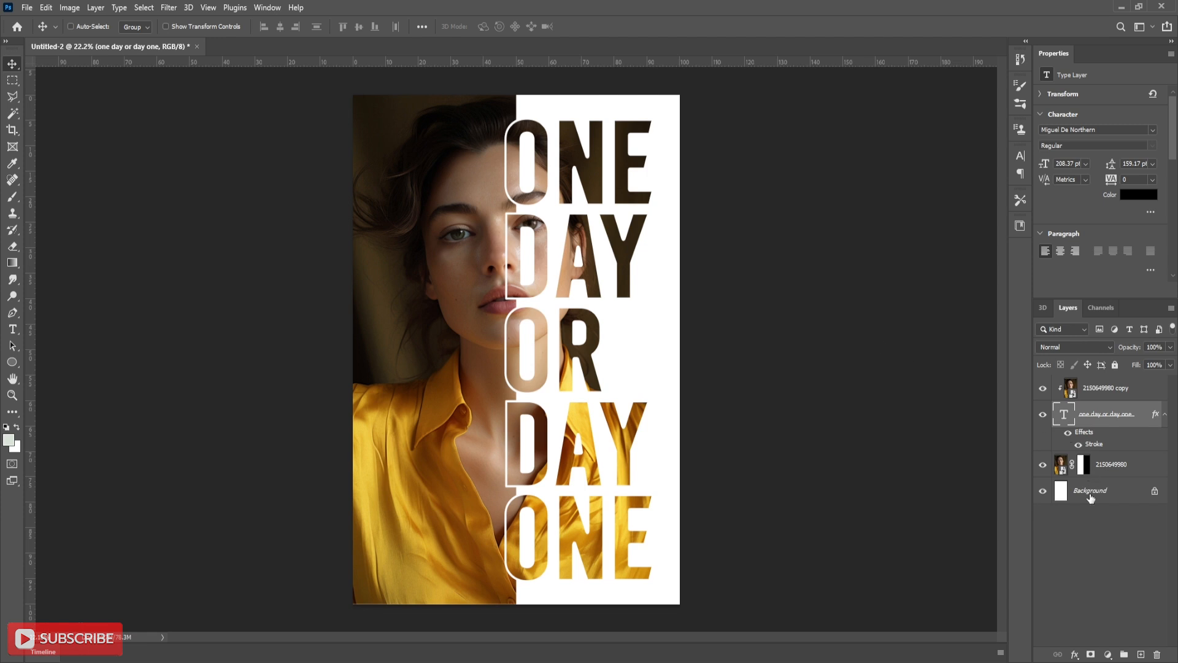
Create a Solid Color fill layer above Background, trying blue then settling on white (#ffffff).
left_click(1089, 489)
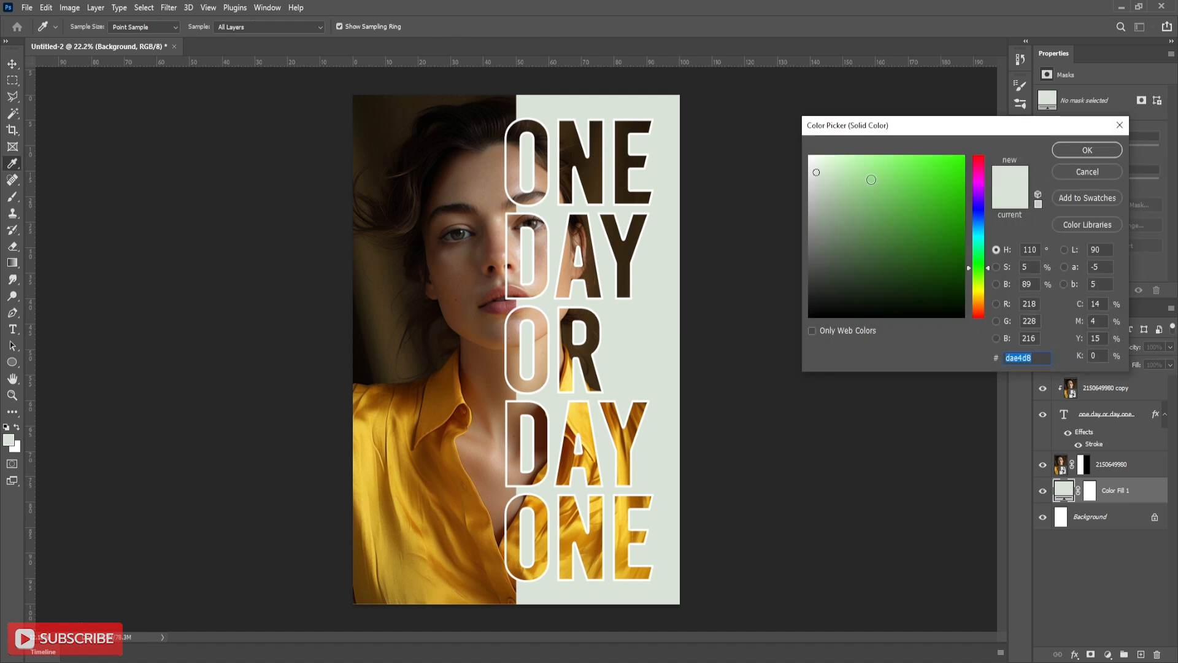
left_click(812, 315)
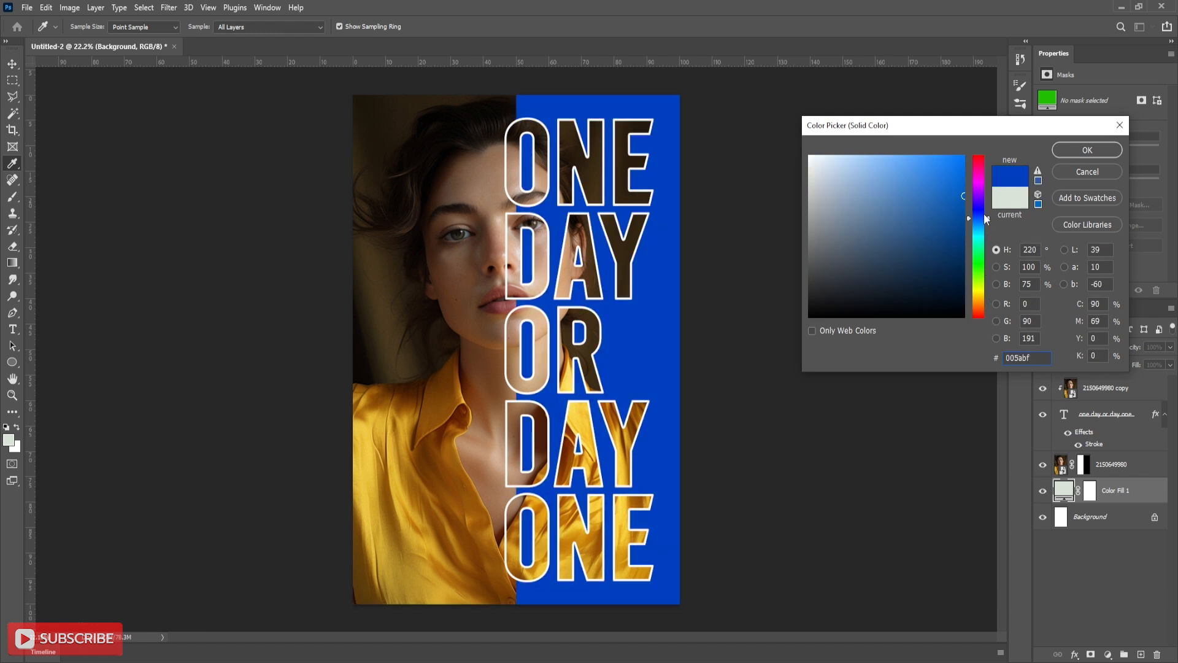
left_click(878, 191)
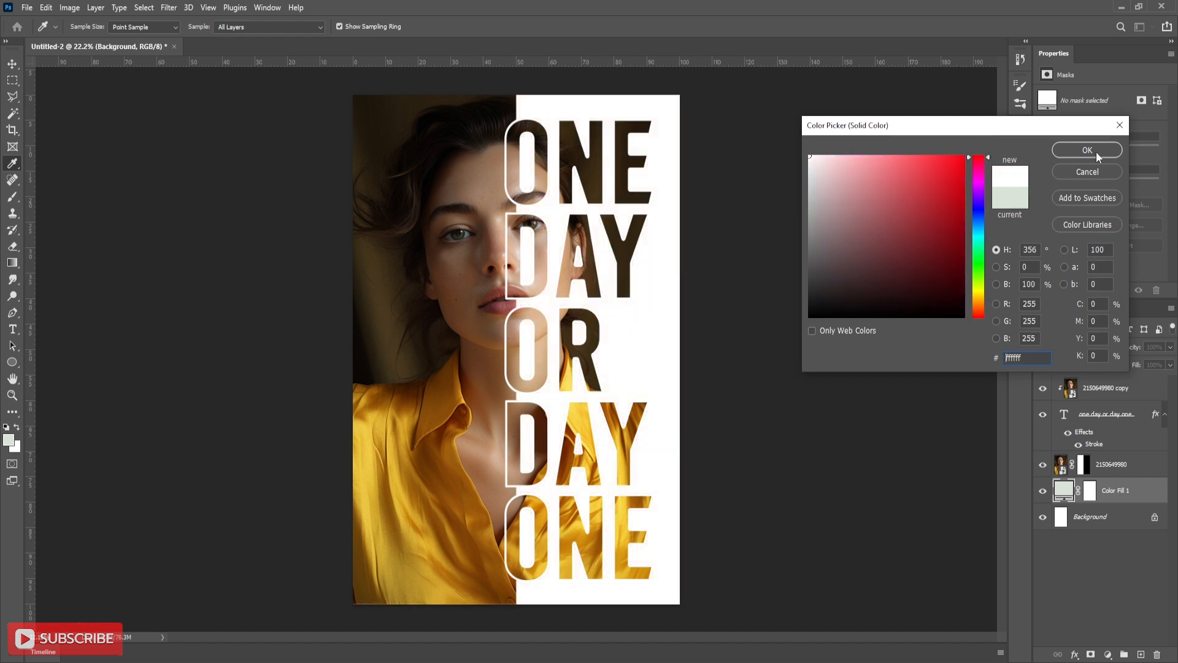
left_click(1086, 150)
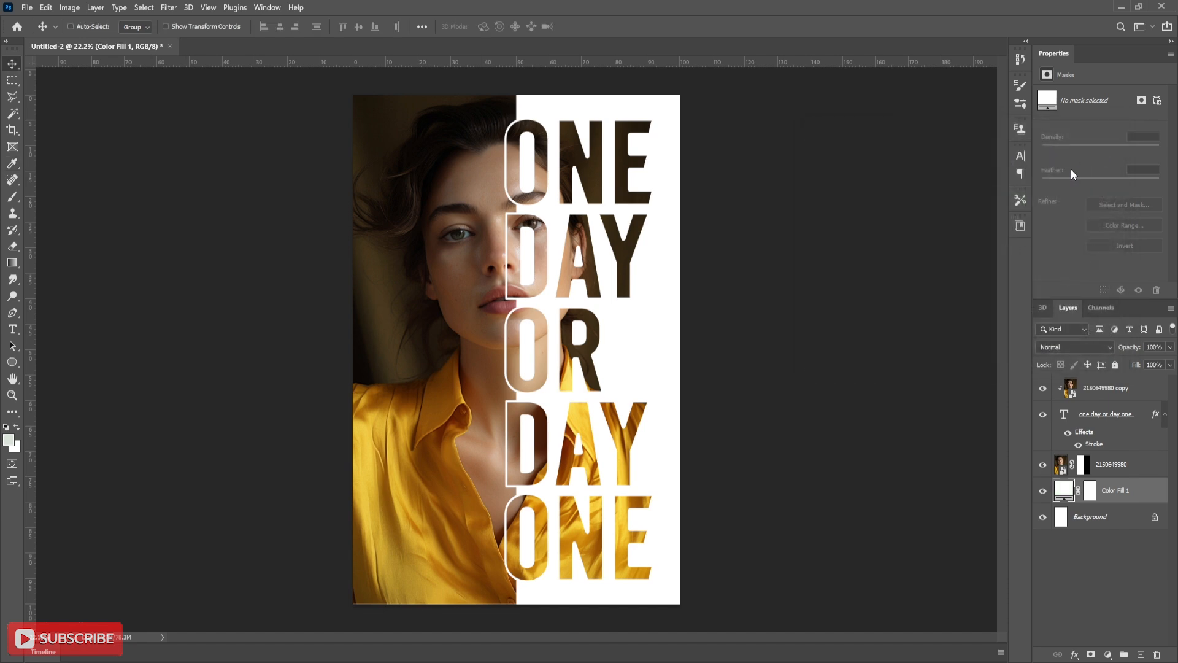